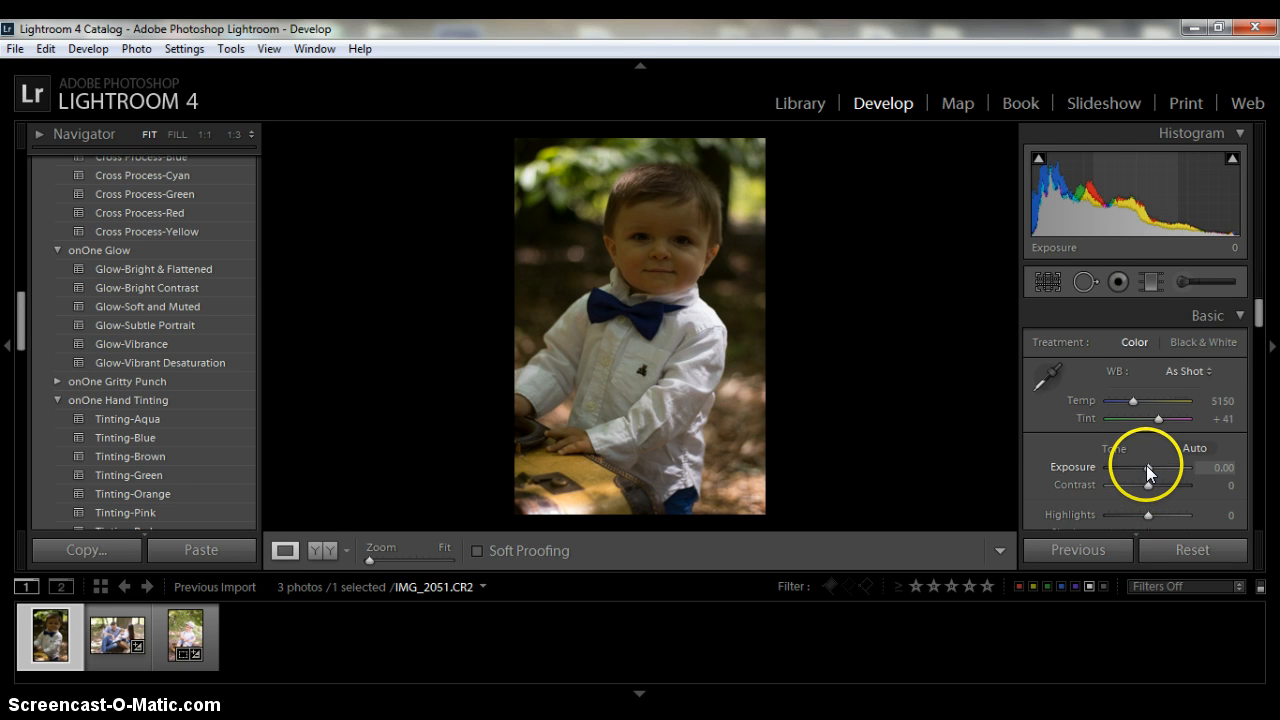
- Raise the toddler portrait's exposure in steps to about +1.67
left_click_drag(1148, 468, 1158, 468)
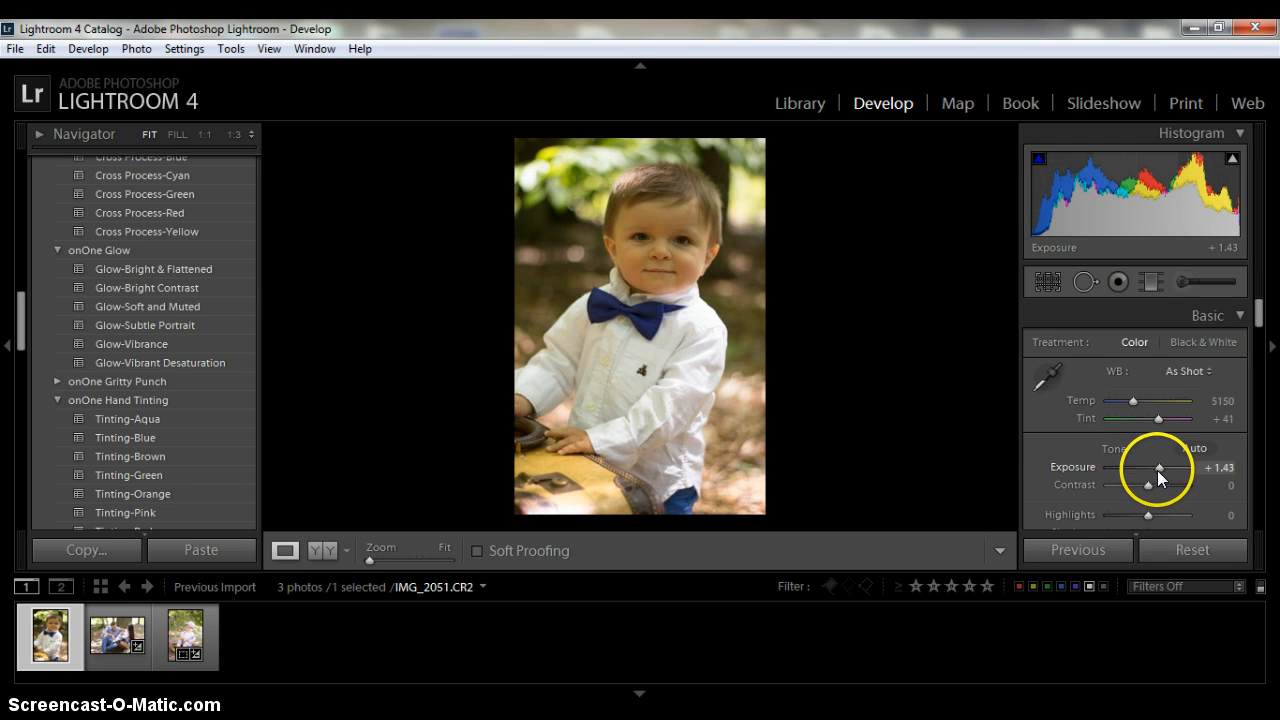
left_click_drag(1158, 468, 1160, 468)
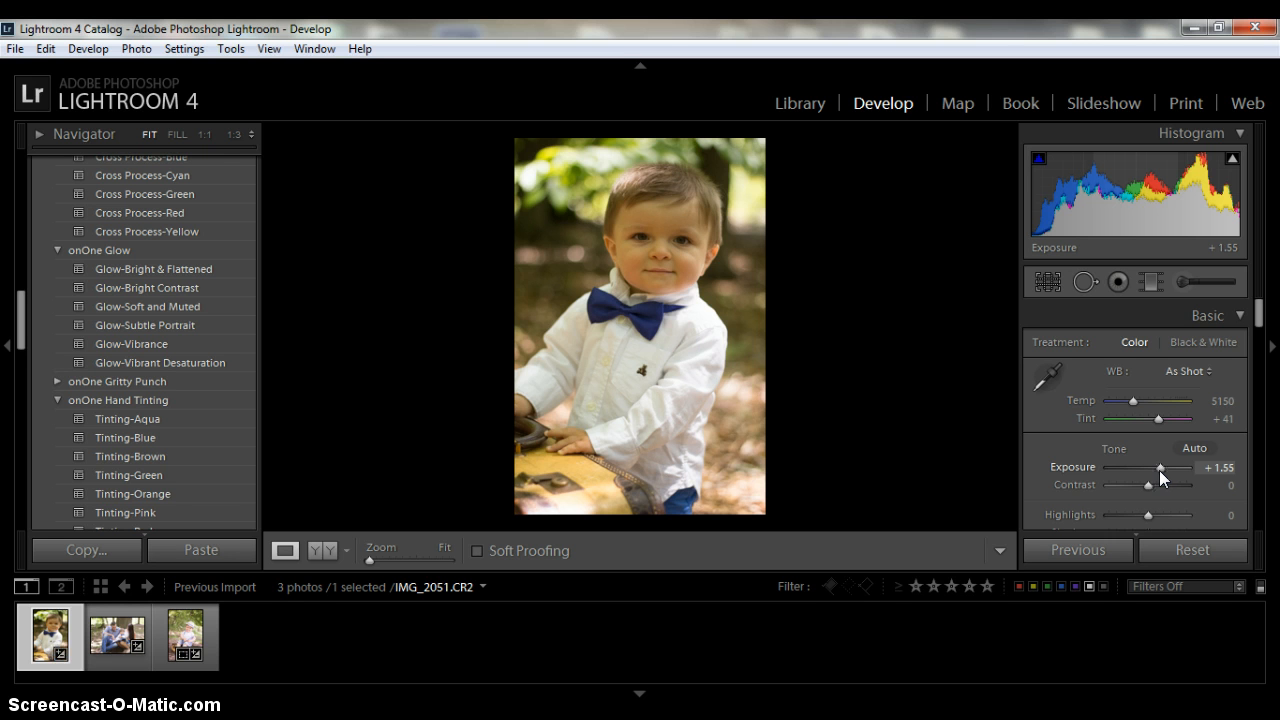
left_click_drag(1148, 468, 1160, 468)
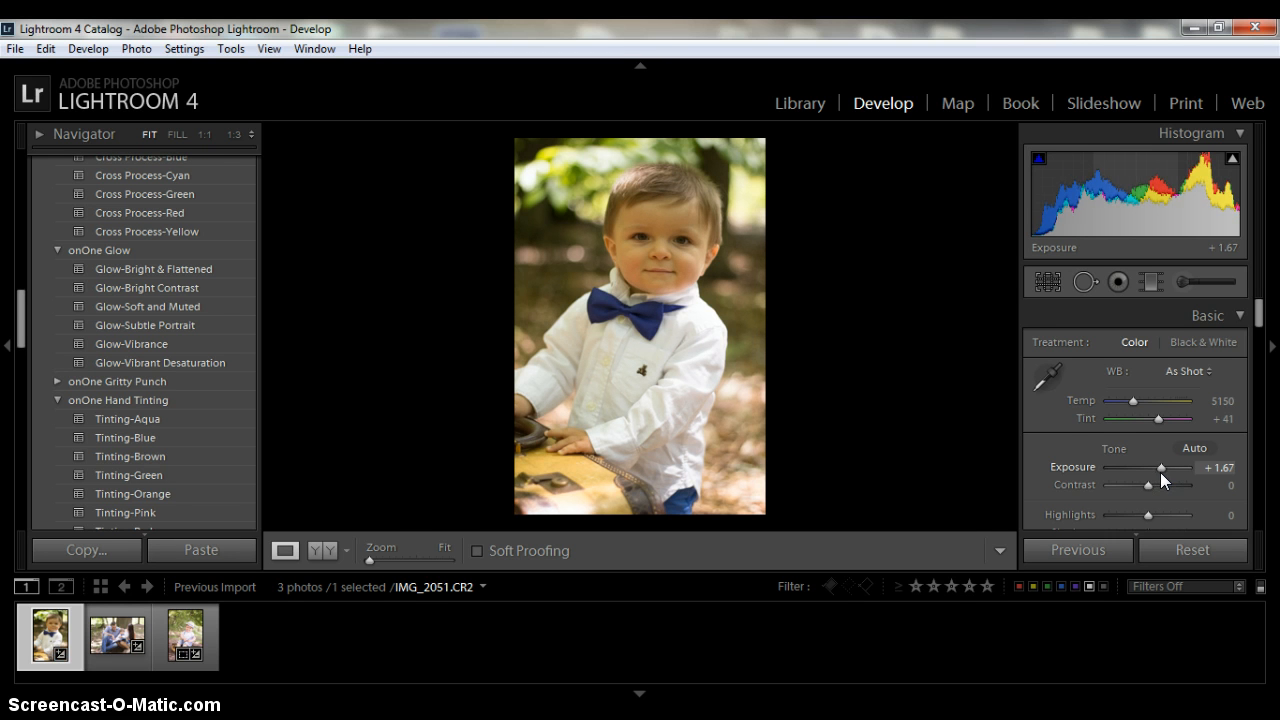
left_click(1052, 376)
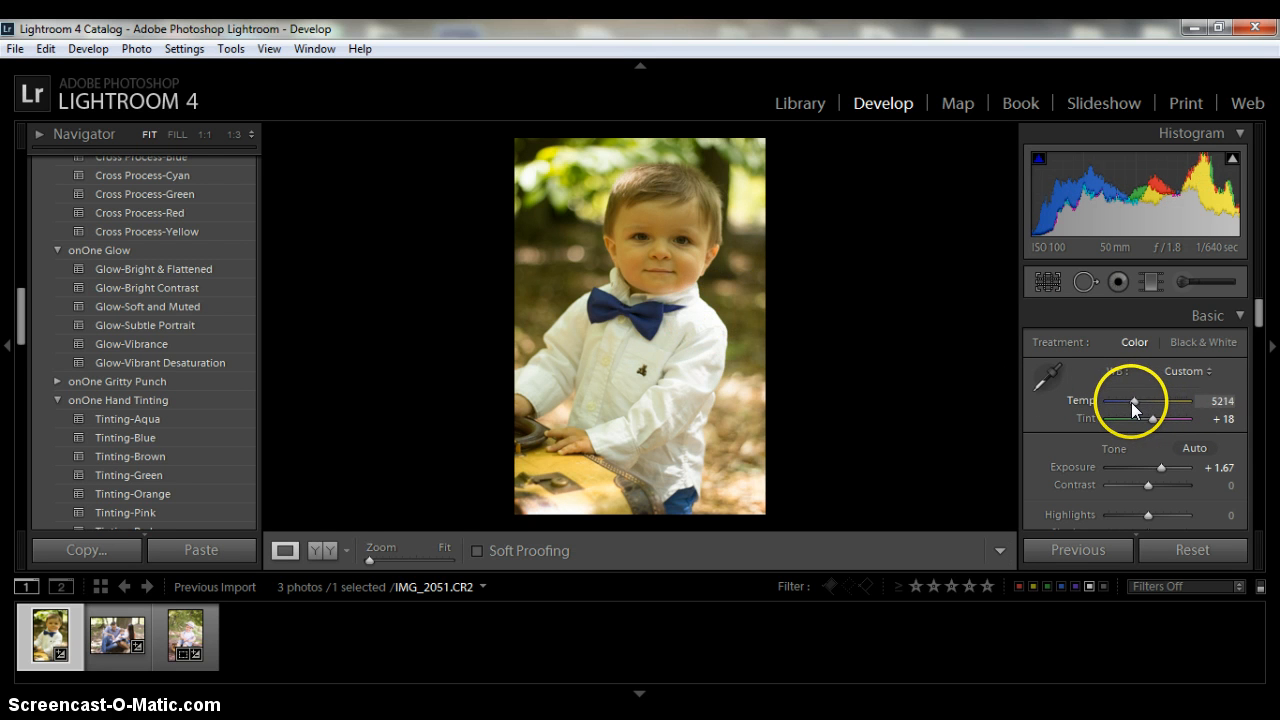
- Cool the temperature and push tint toward magenta, settling at 4650 and +55
left_click_drag(1136, 402, 1128, 402)
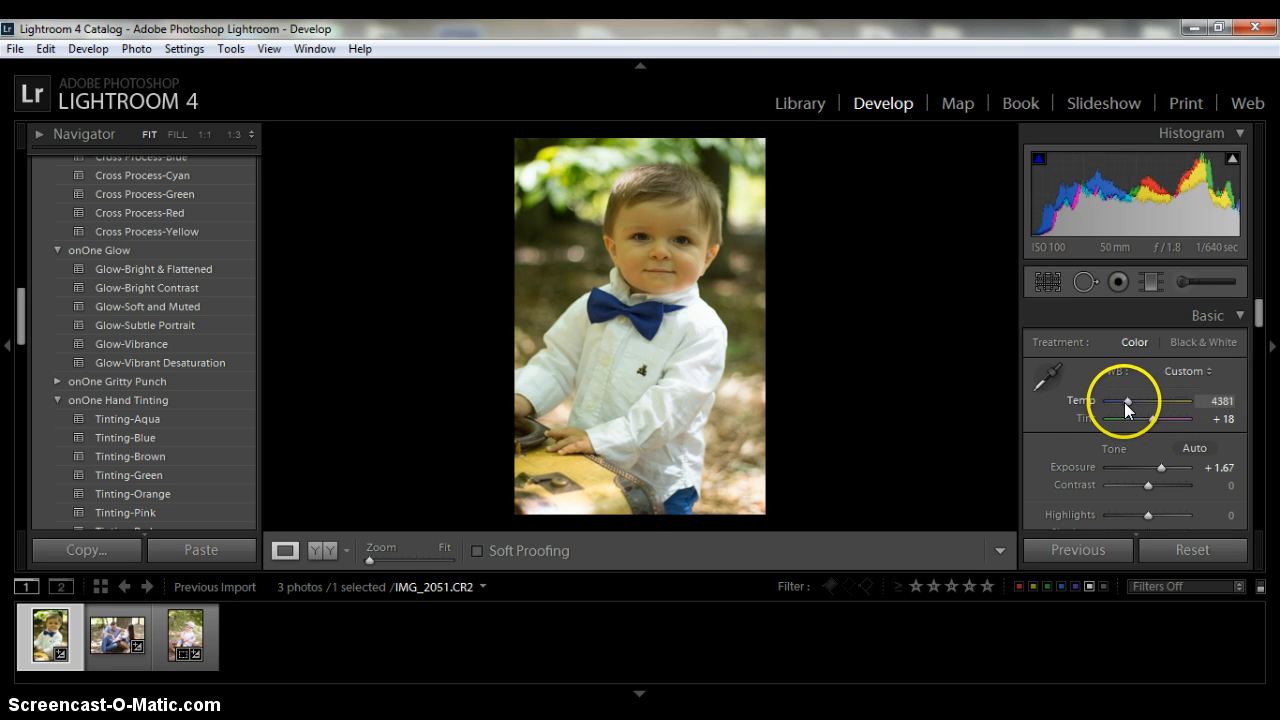
left_click_drag(1128, 404, 1124, 404)
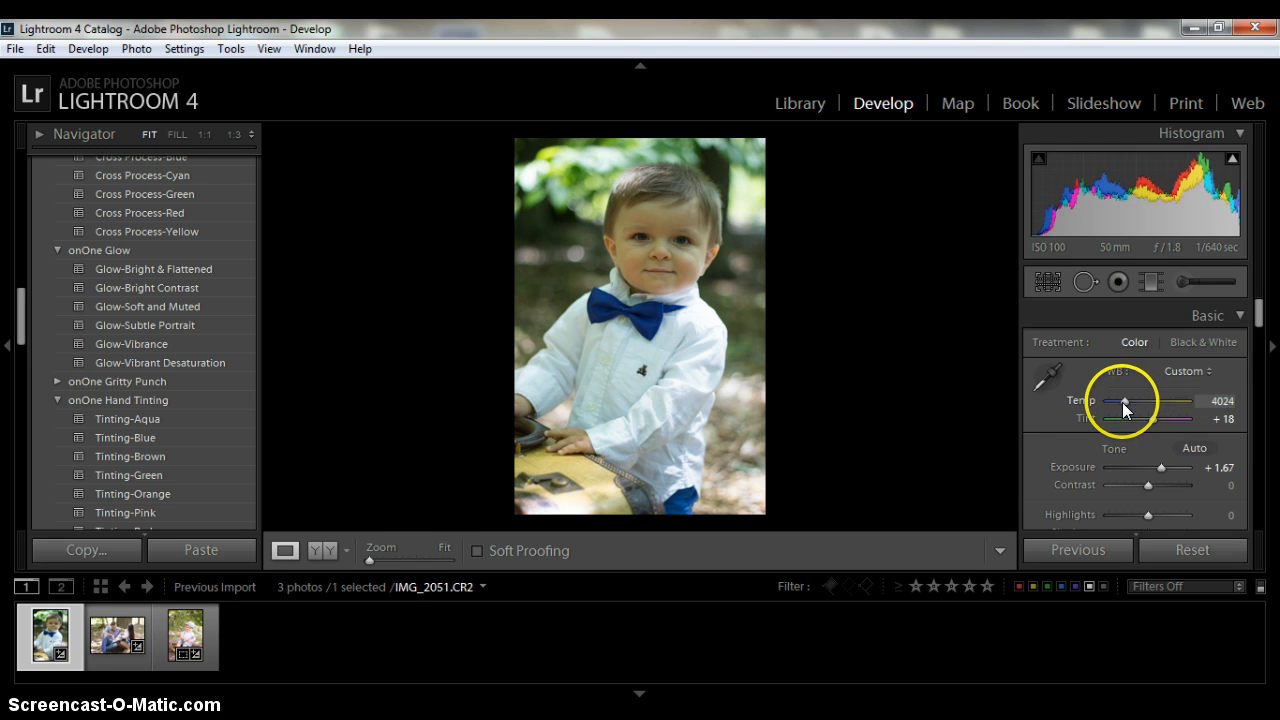
left_click_drag(1124, 418, 1158, 418)
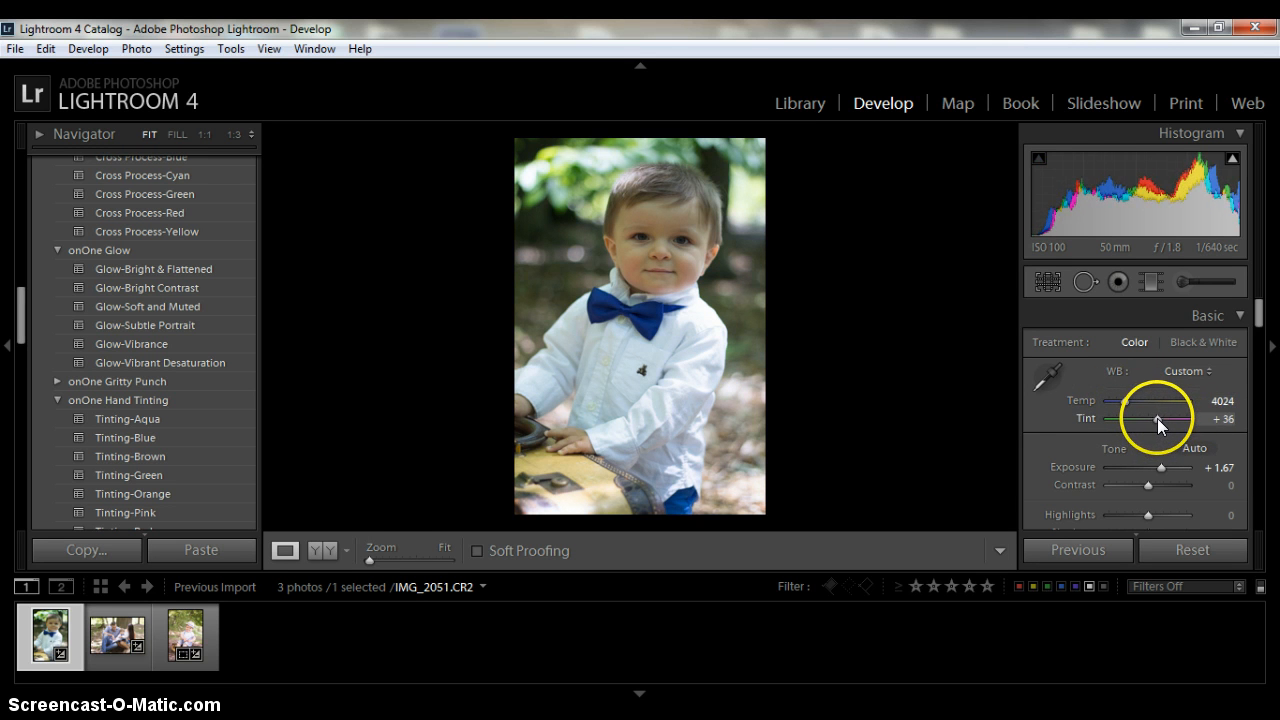
left_click_drag(1158, 418, 1162, 418)
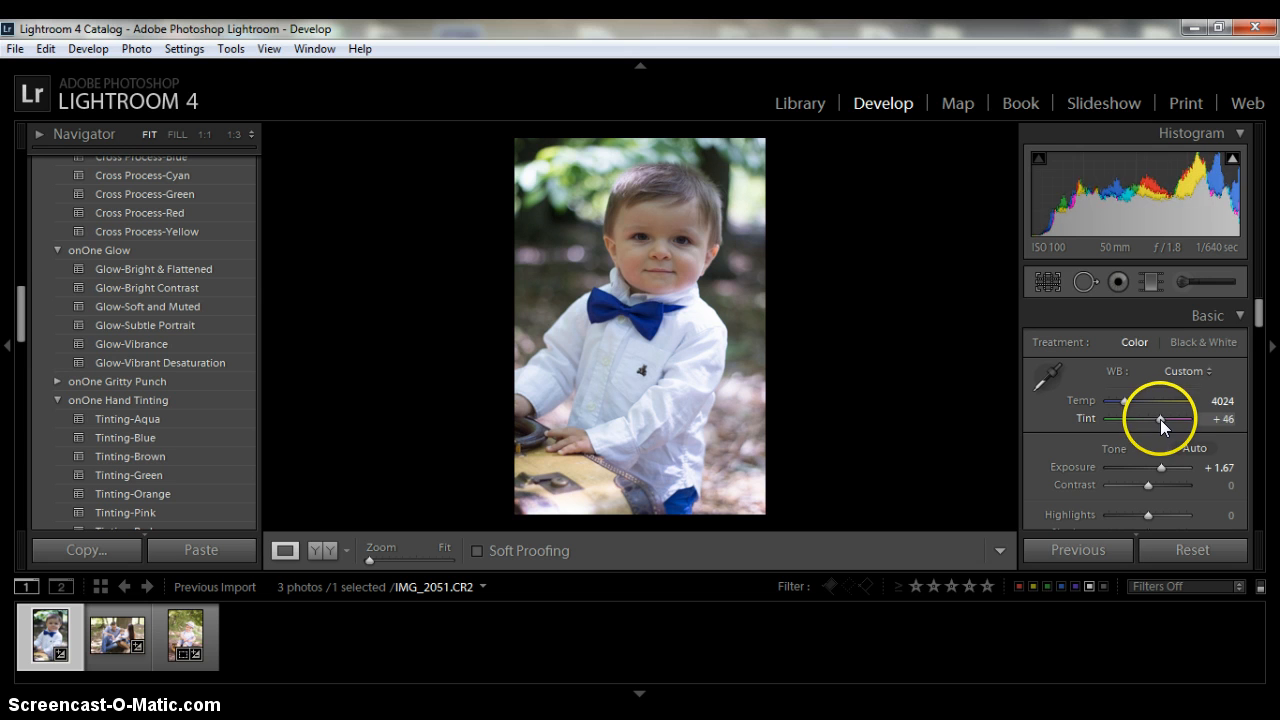
left_click_drag(1160, 418, 1150, 418)
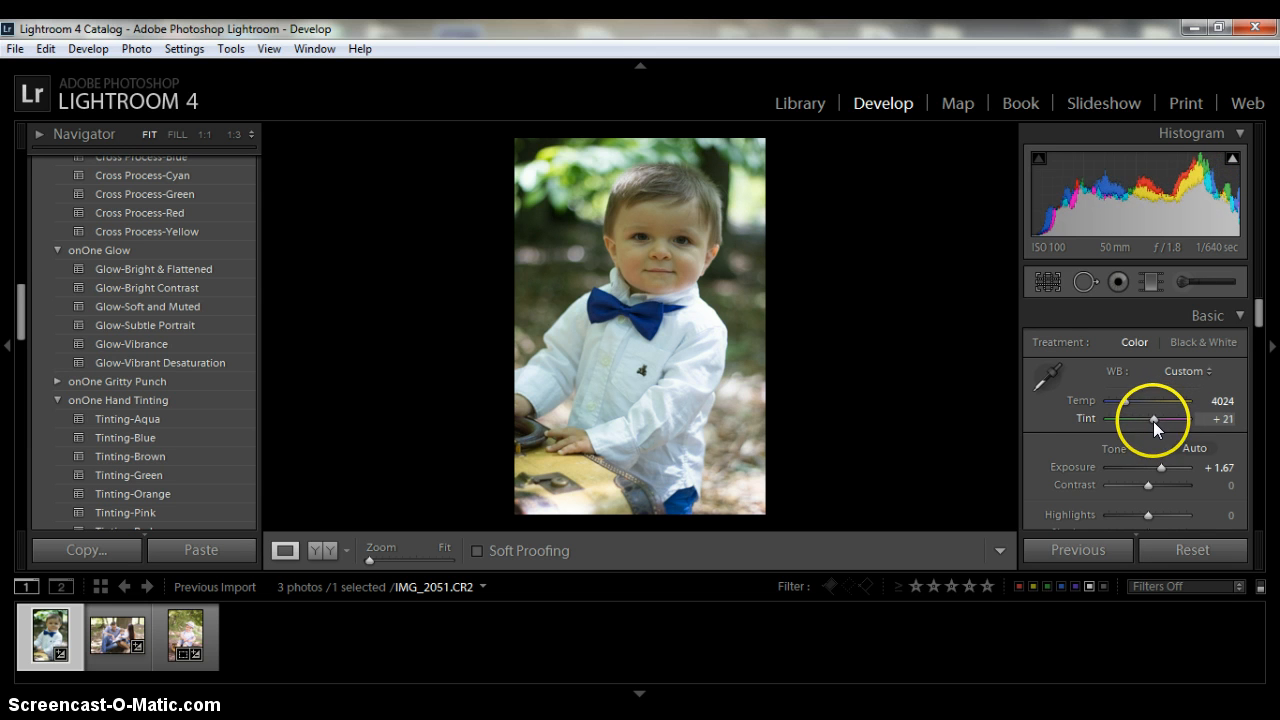
left_click_drag(1152, 420, 1158, 420)
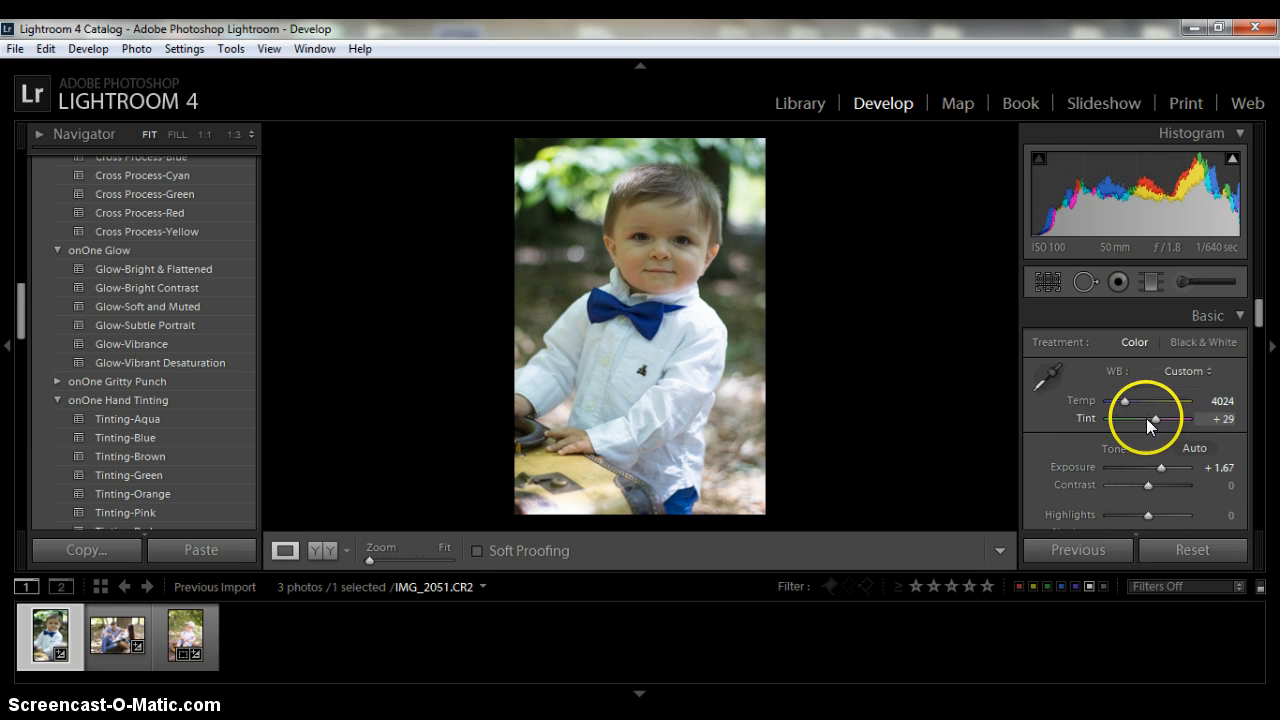
left_click_drag(1128, 400, 1130, 400)
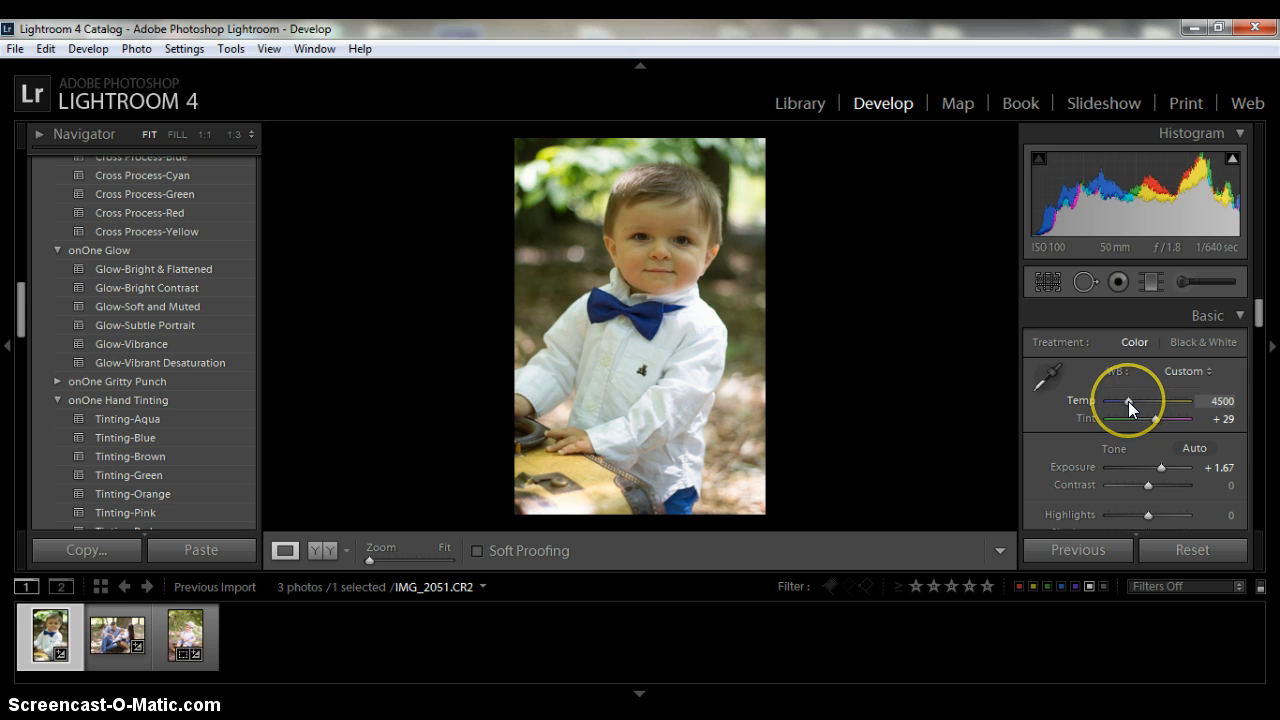
left_click_drag(1150, 418, 1160, 418)
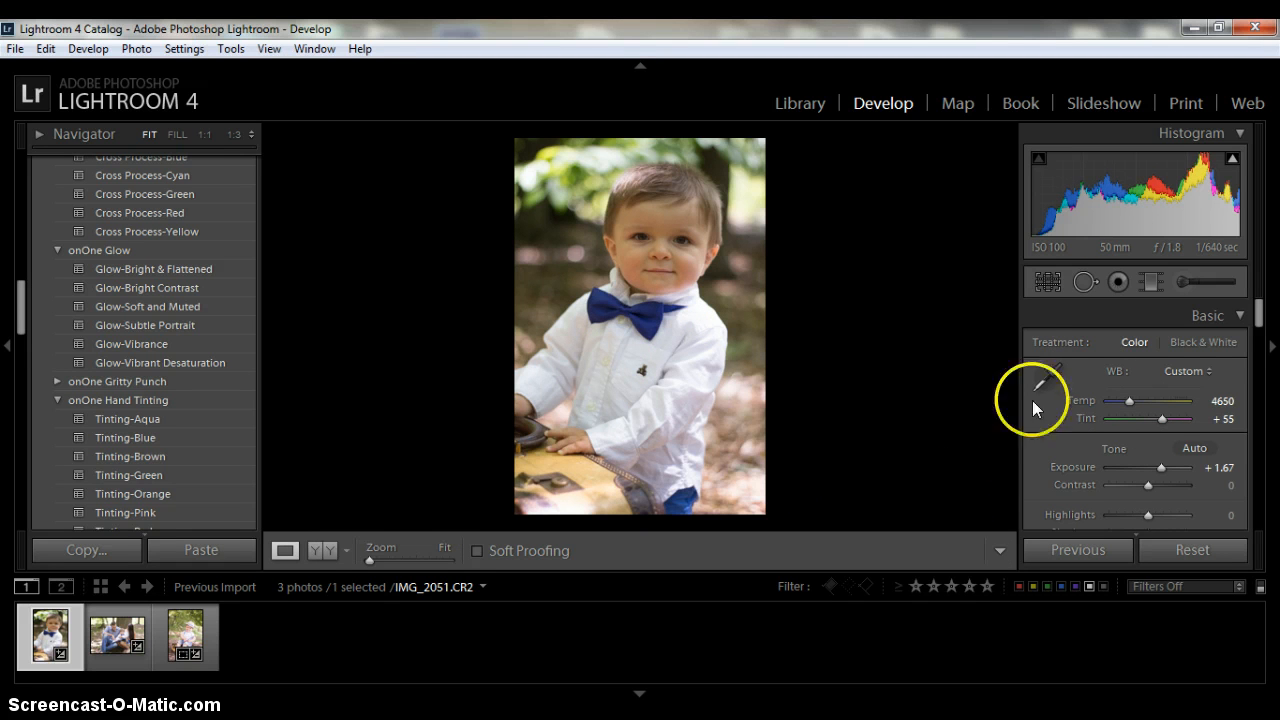
mouse_move(1196, 418)
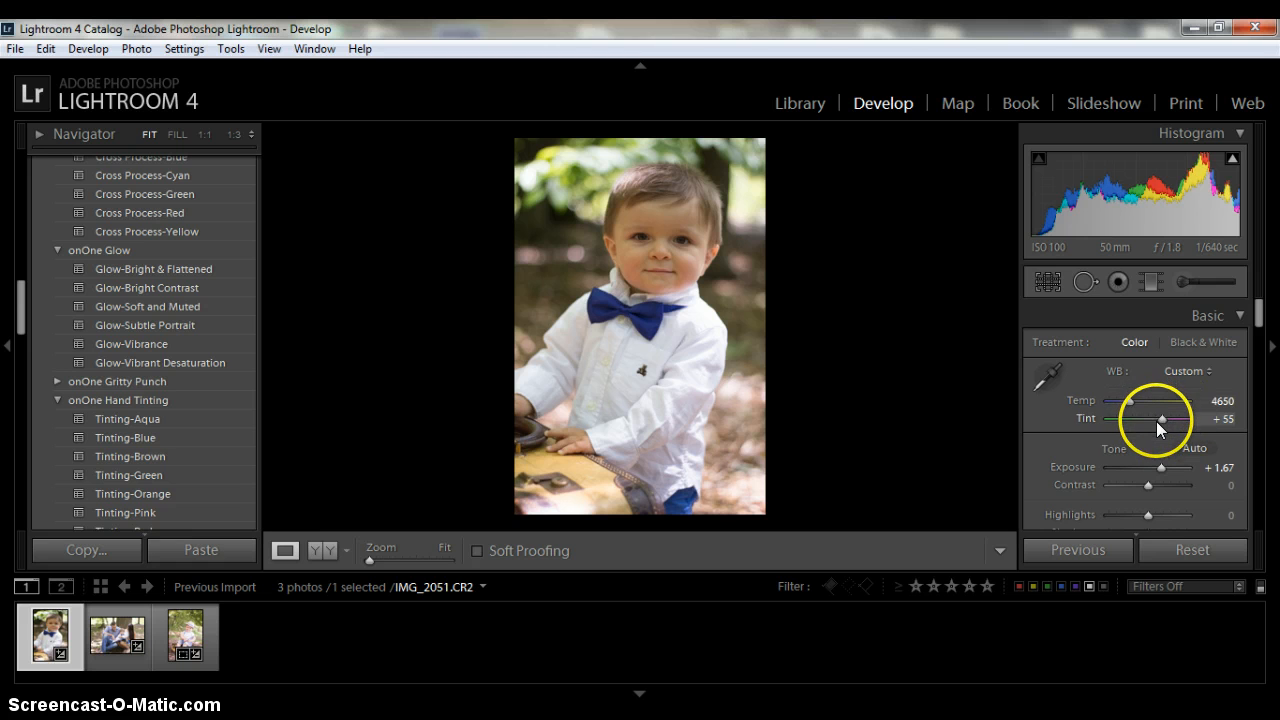
mouse_move(1092, 432)
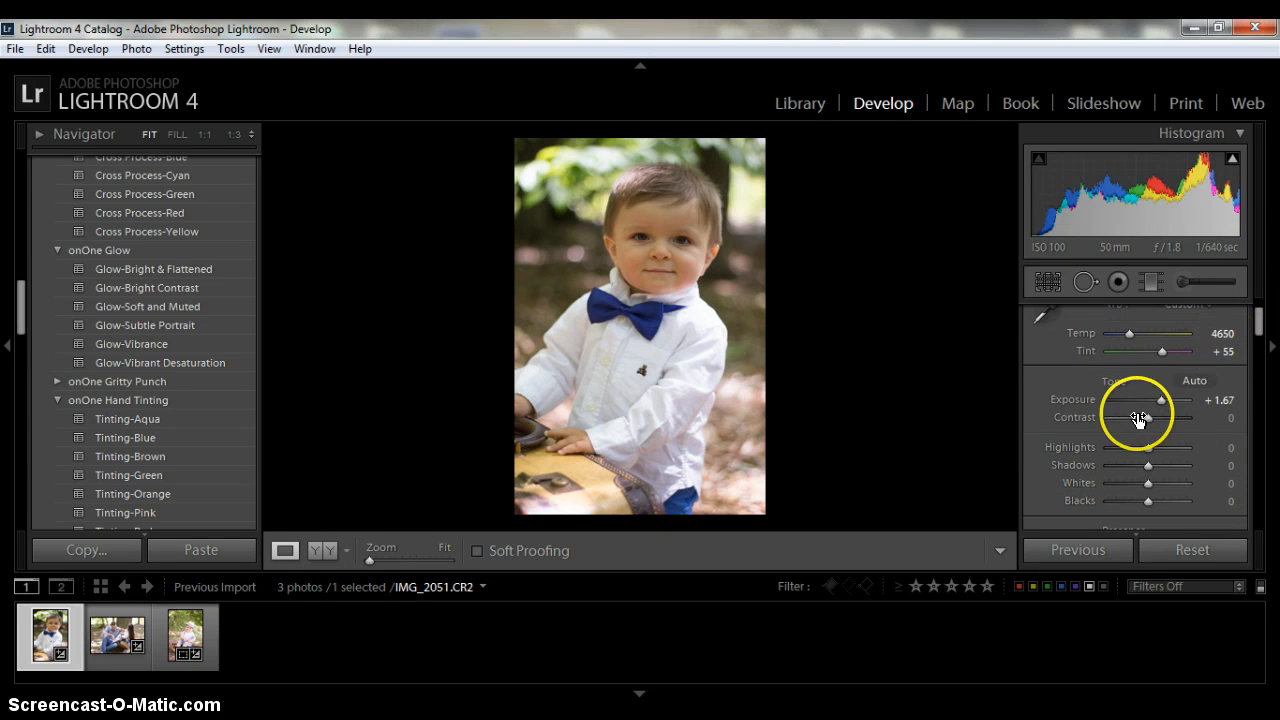
- Pull highlights to −100, raise exposure to +2.02 and set contrast to +17
left_click_drag(1148, 448, 1184, 448)
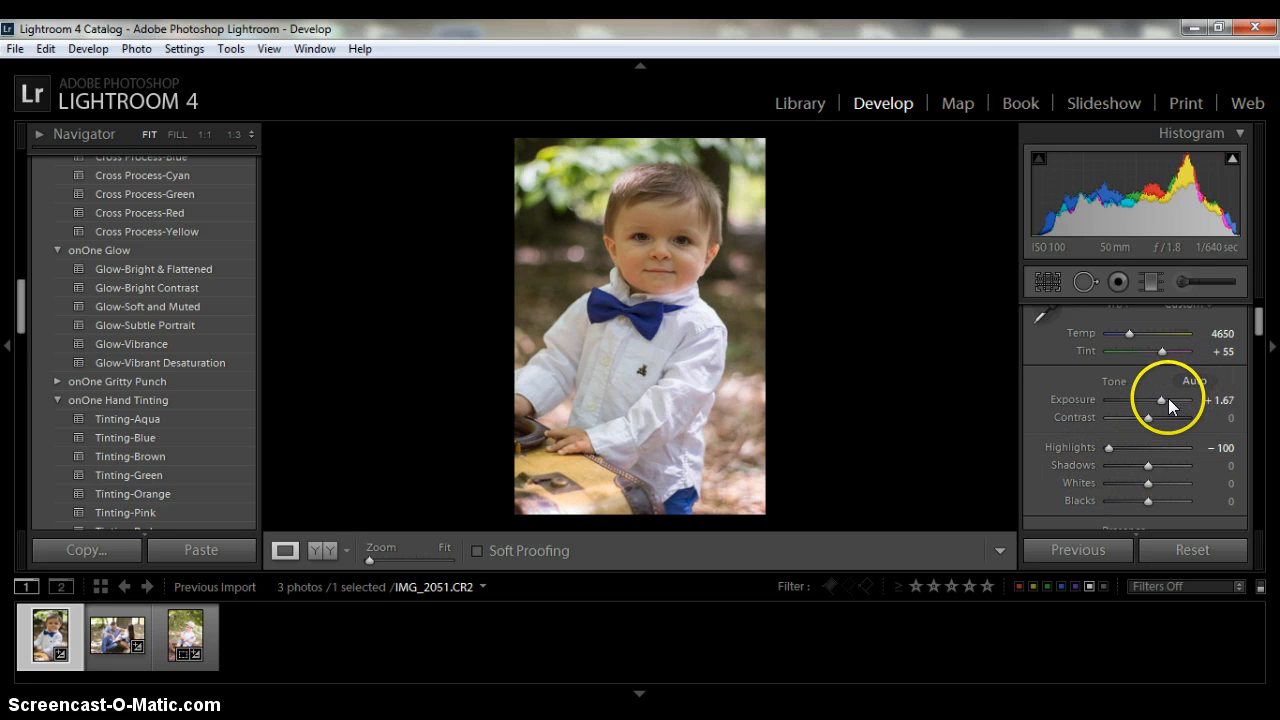
left_click_drag(1144, 400, 1164, 400)
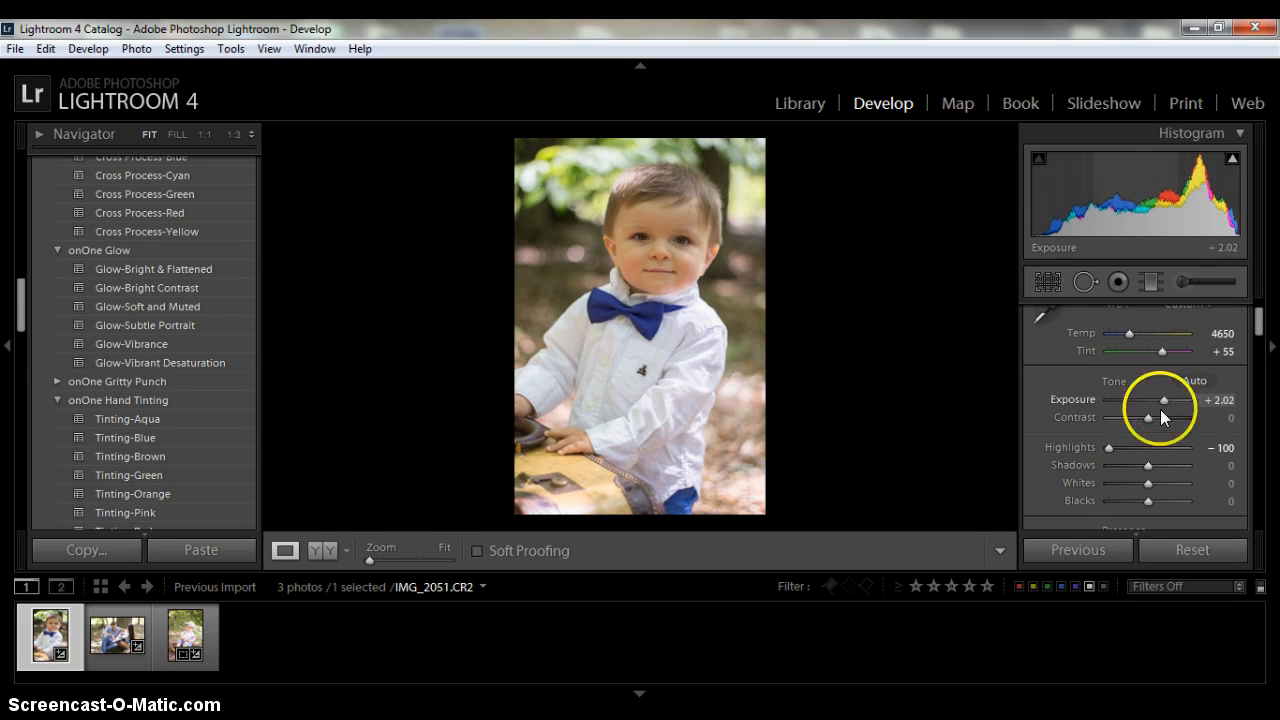
left_click_drag(1148, 418, 1120, 418)
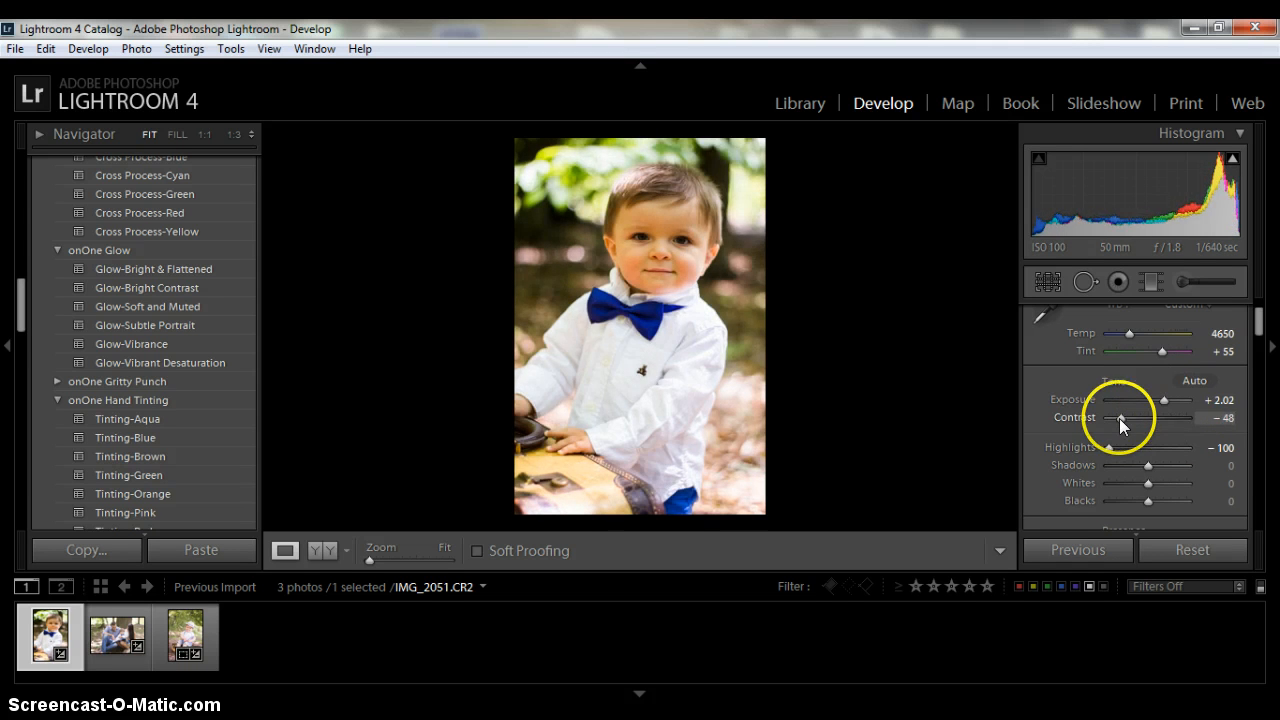
left_click_drag(1120, 418, 1152, 418)
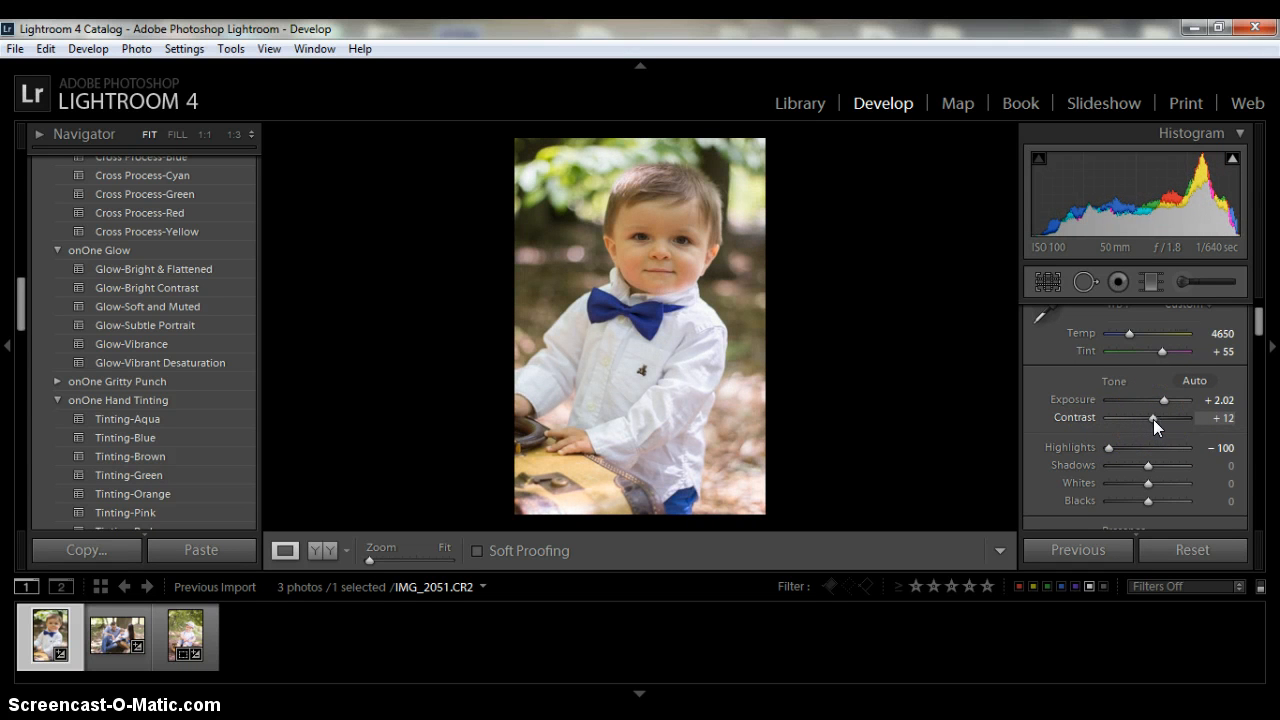
left_click_drag(1152, 418, 1158, 418)
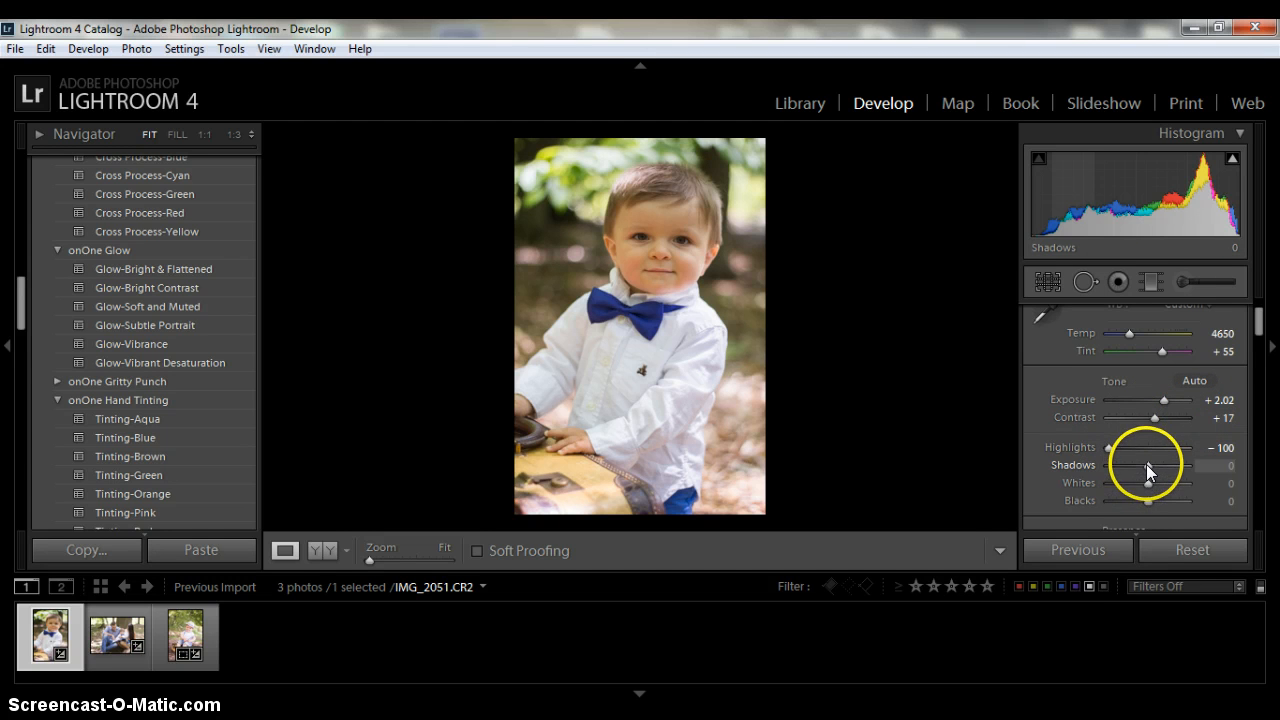
- Lift shadows to +50 and lower whites to −19
left_click_drag(1148, 464, 1122, 464)
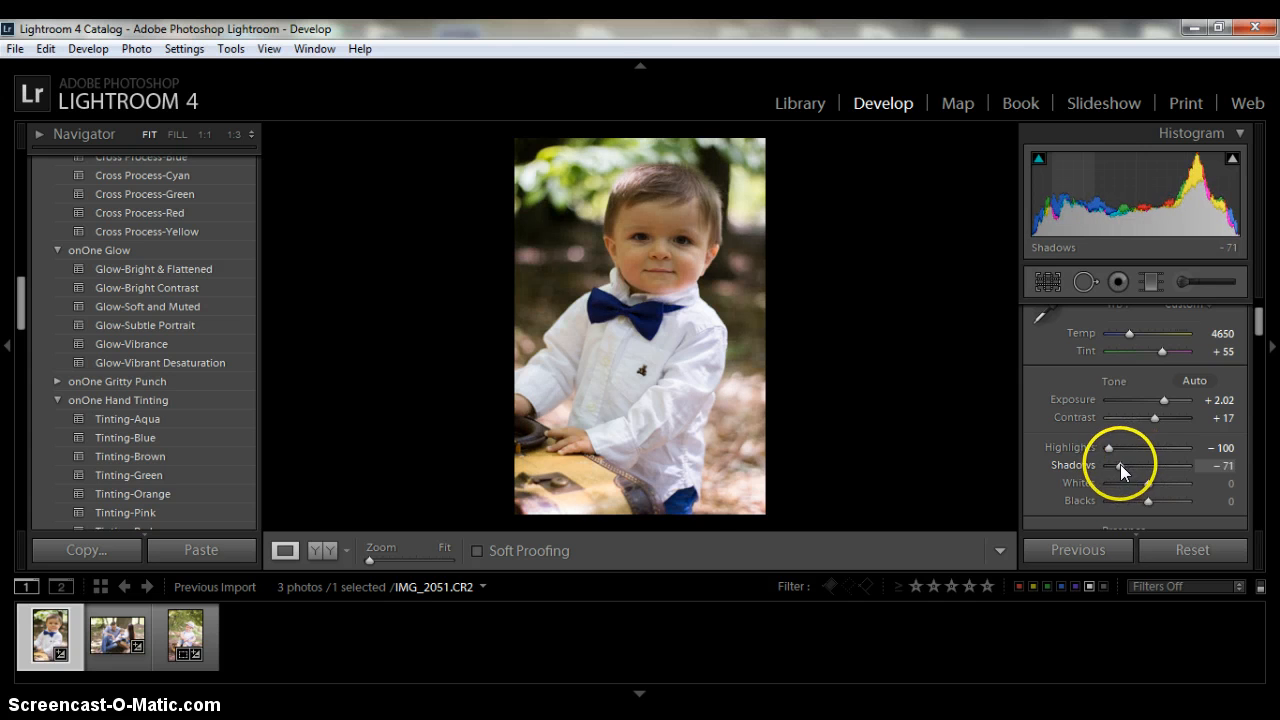
left_click_drag(1122, 464, 1150, 464)
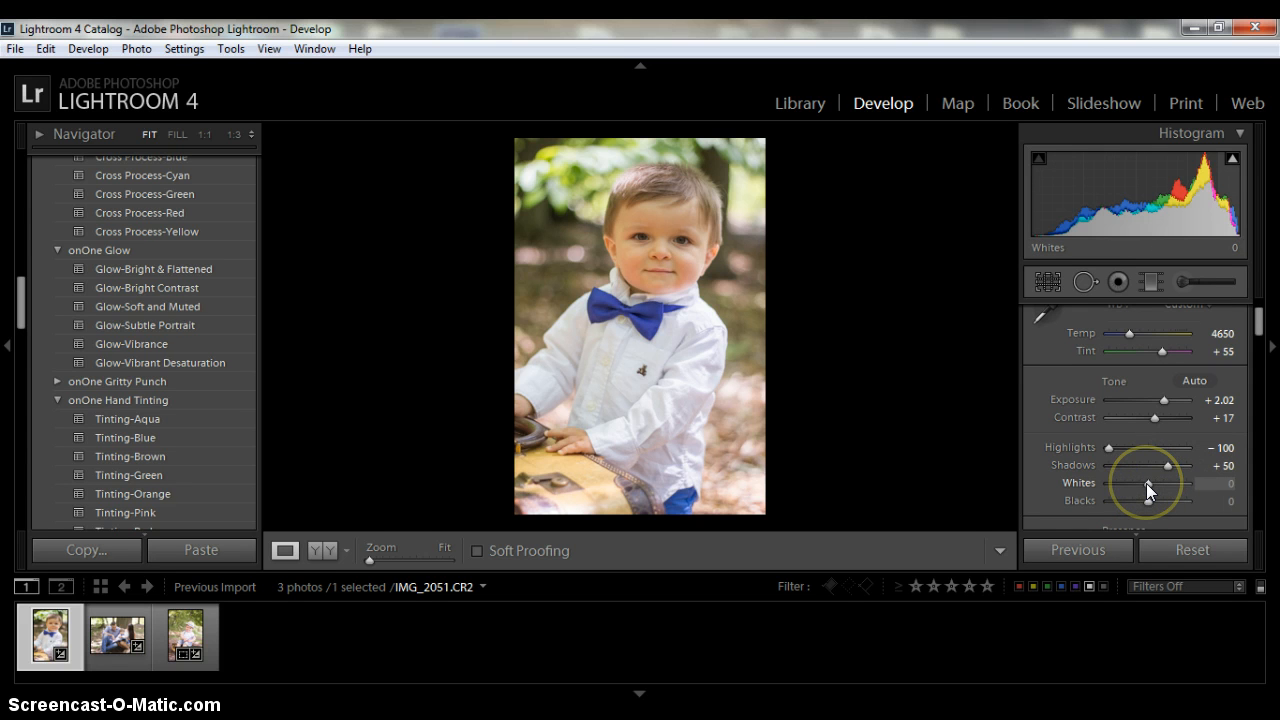
left_click_drag(1148, 482, 1200, 482)
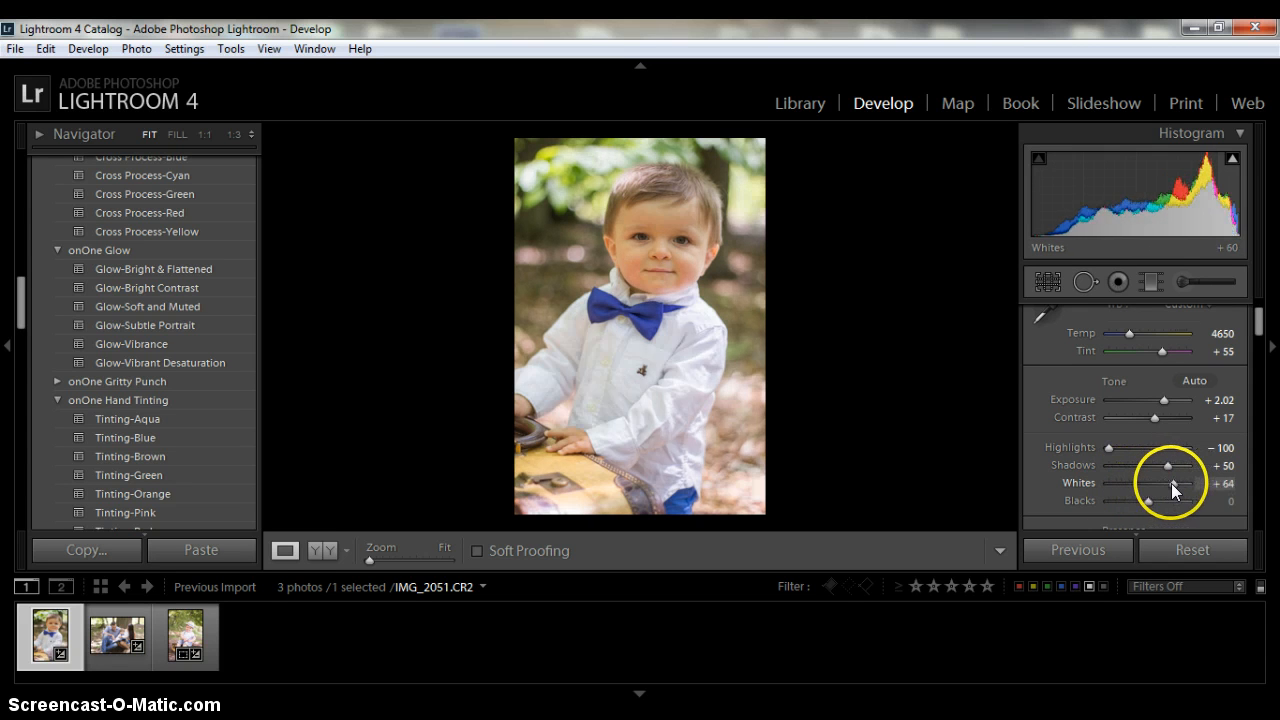
left_click_drag(1172, 482, 1148, 482)
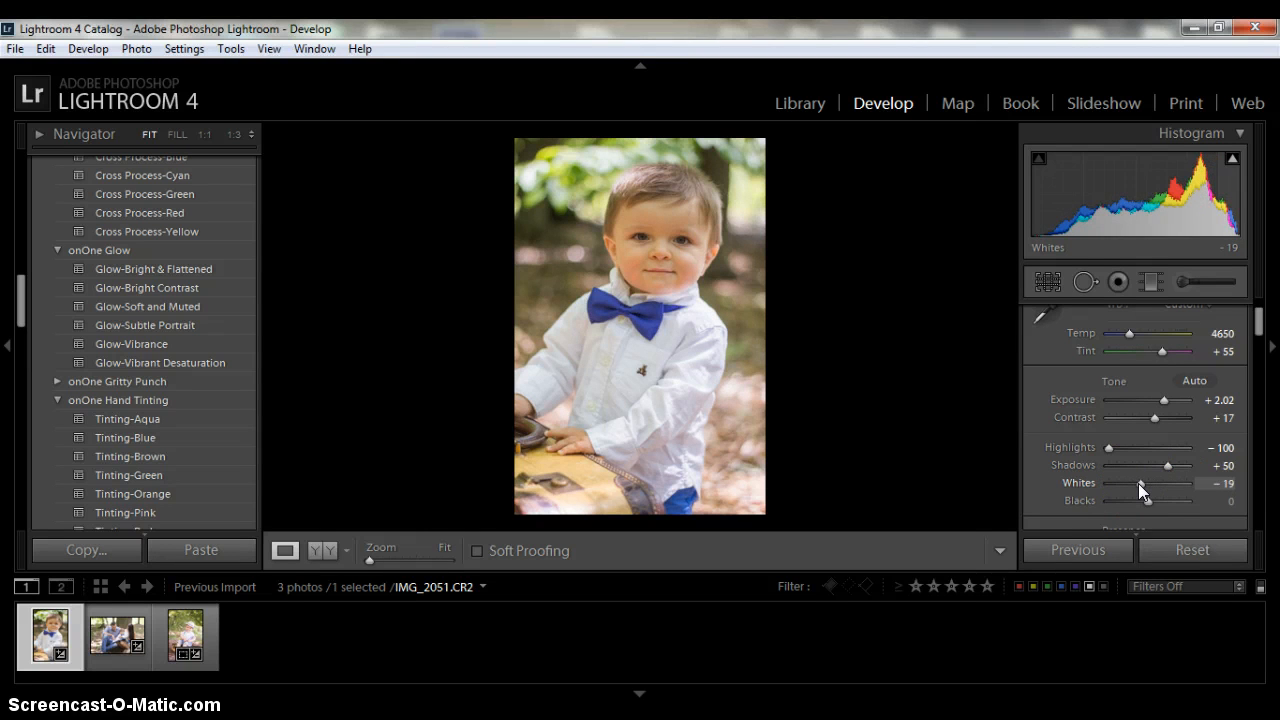
- Adjust the blacks back and forth, settling at +17
left_click_drag(1148, 500, 1162, 500)
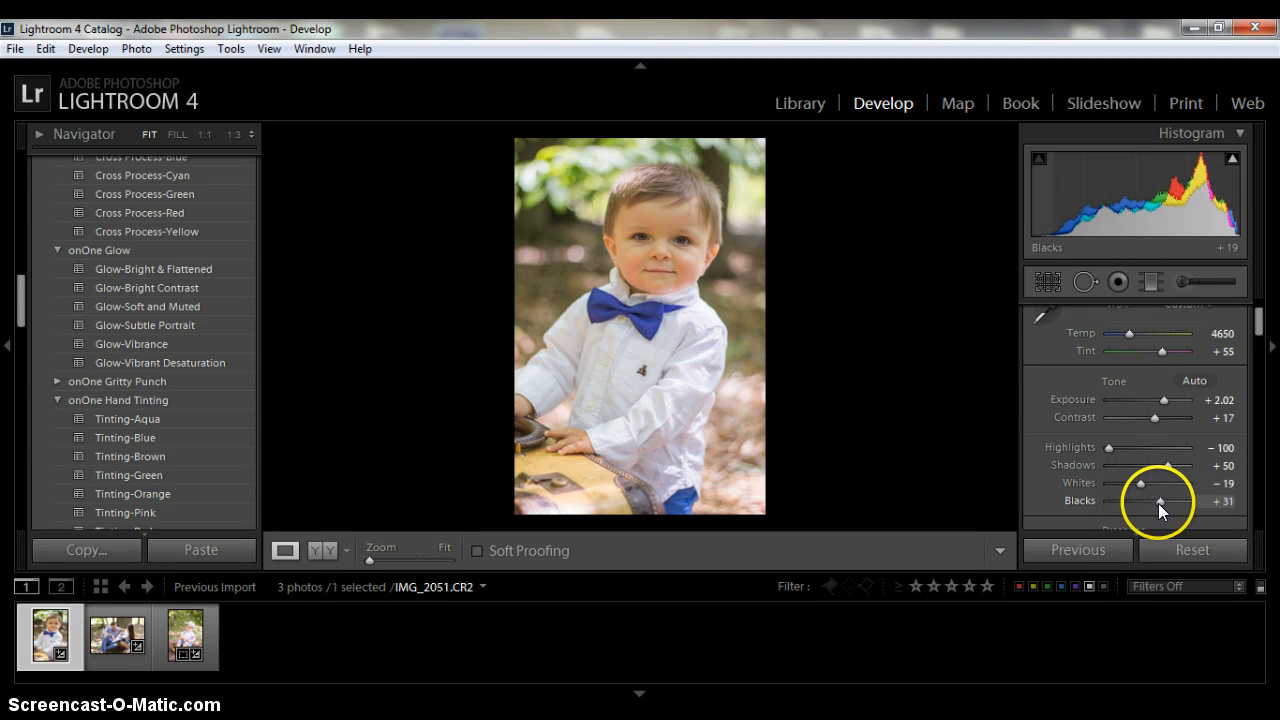
left_click_drag(1160, 500, 1140, 500)
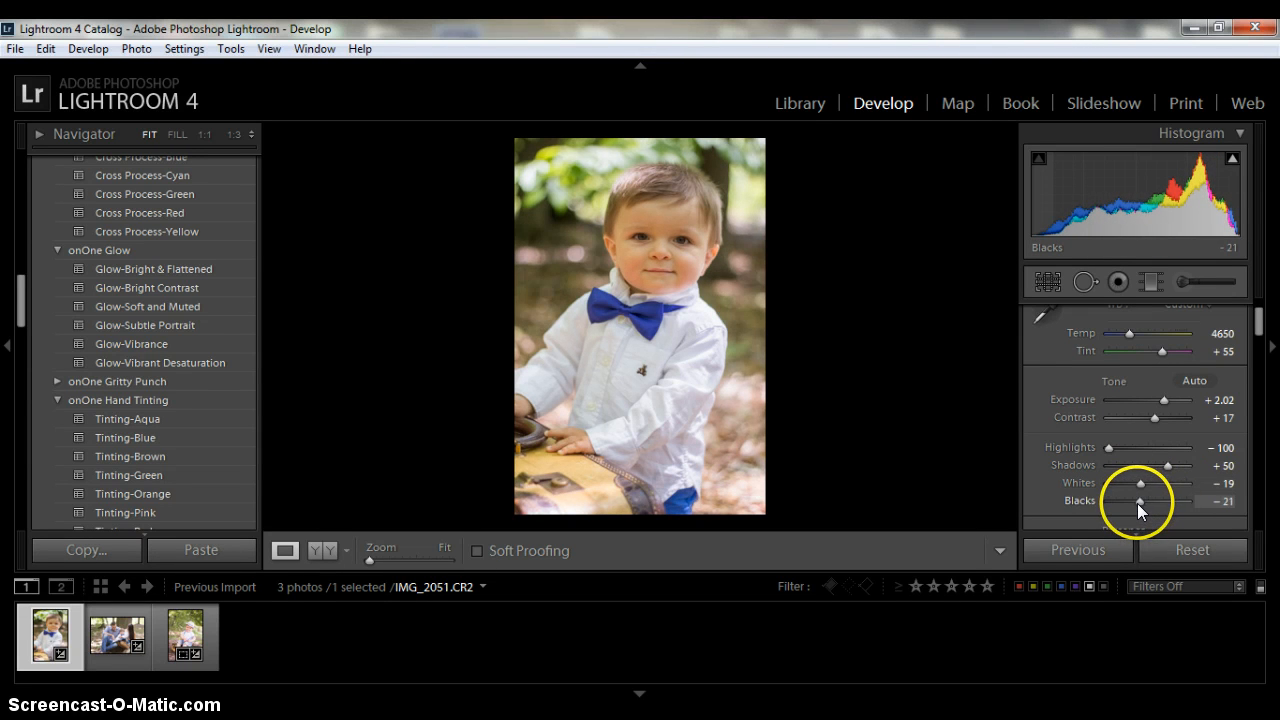
left_click_drag(1140, 500, 1162, 500)
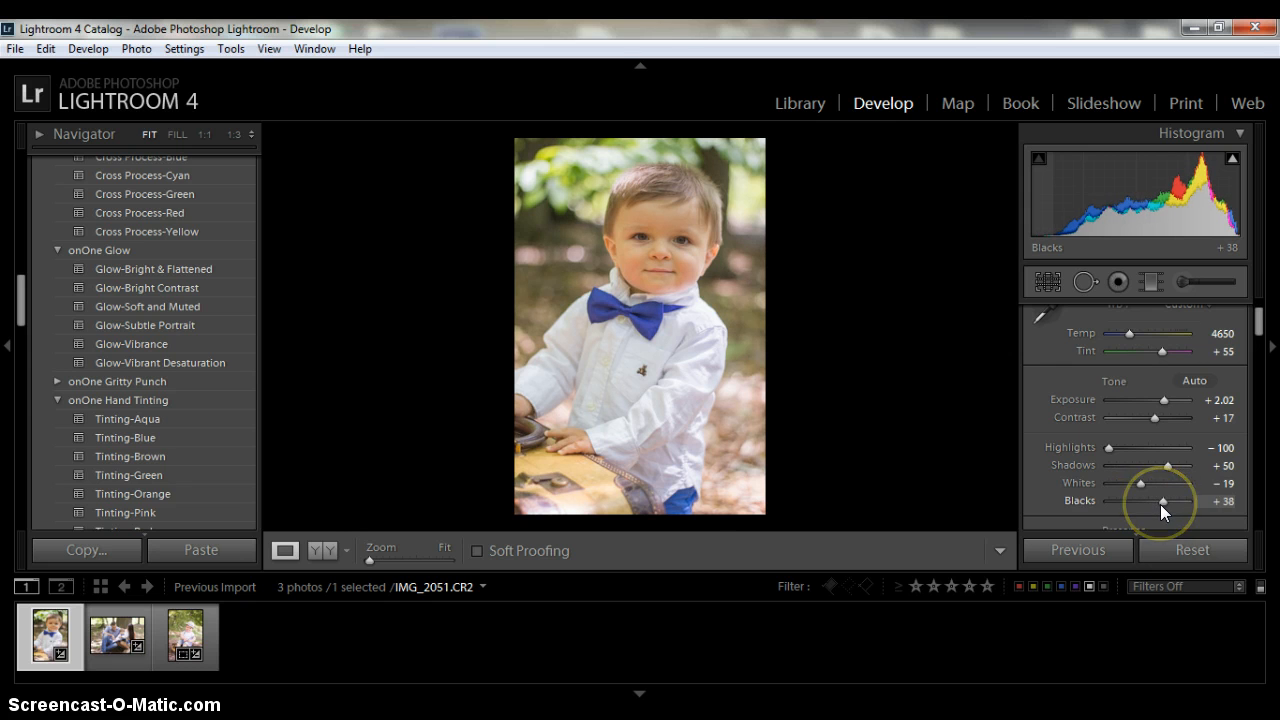
left_click_drag(1164, 500, 1156, 500)
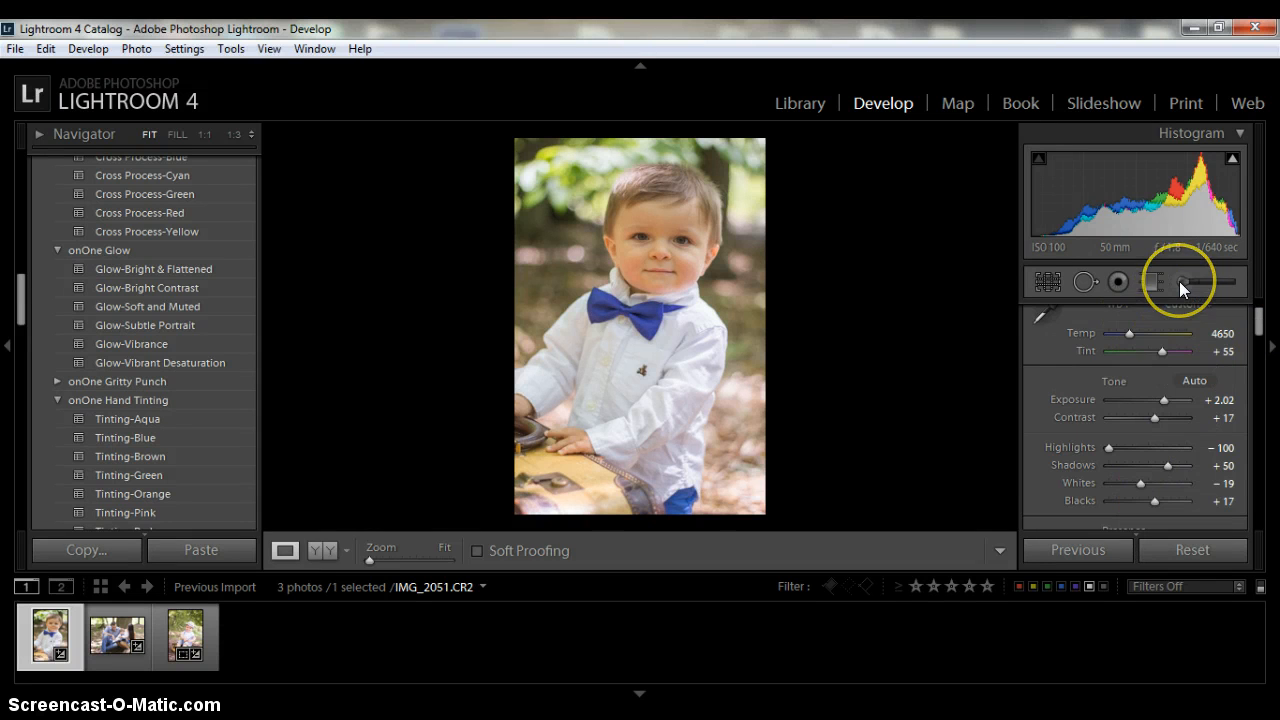
- Brush sharpness 100 over the toddler's eyes with the Adjustment Brush
left_click(1180, 280)
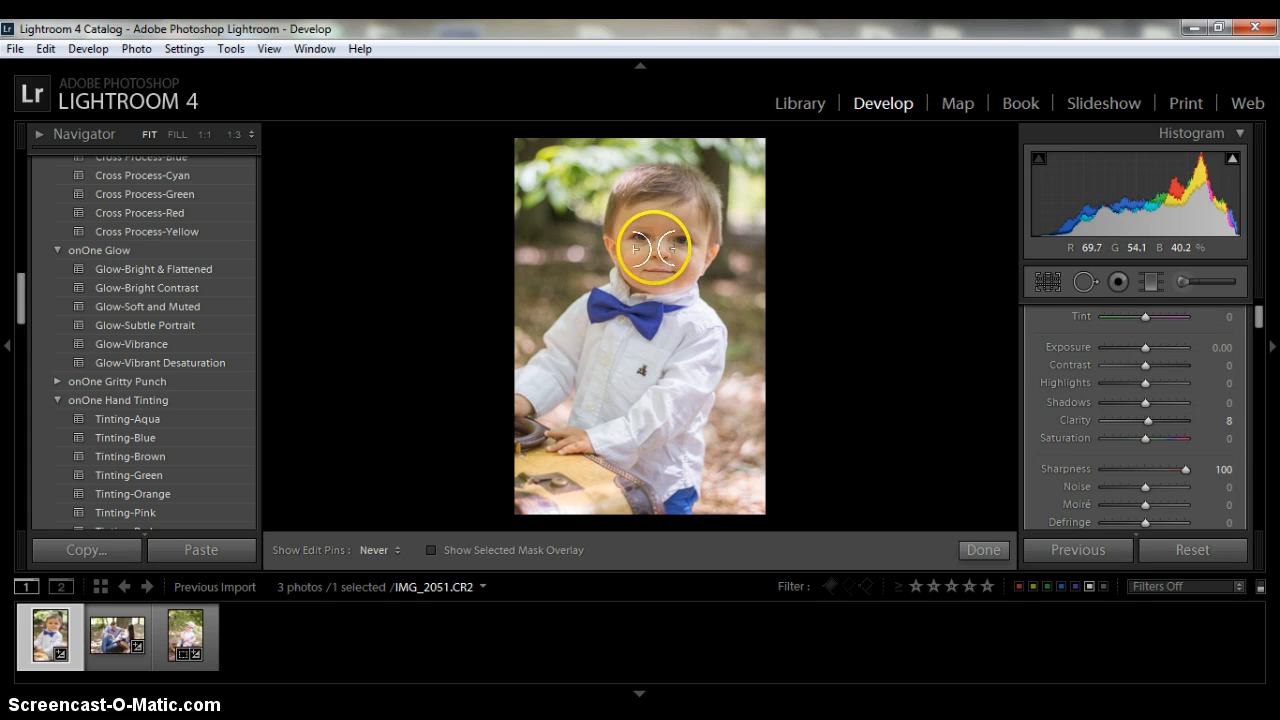
left_click_drag(652, 248, 630, 218)
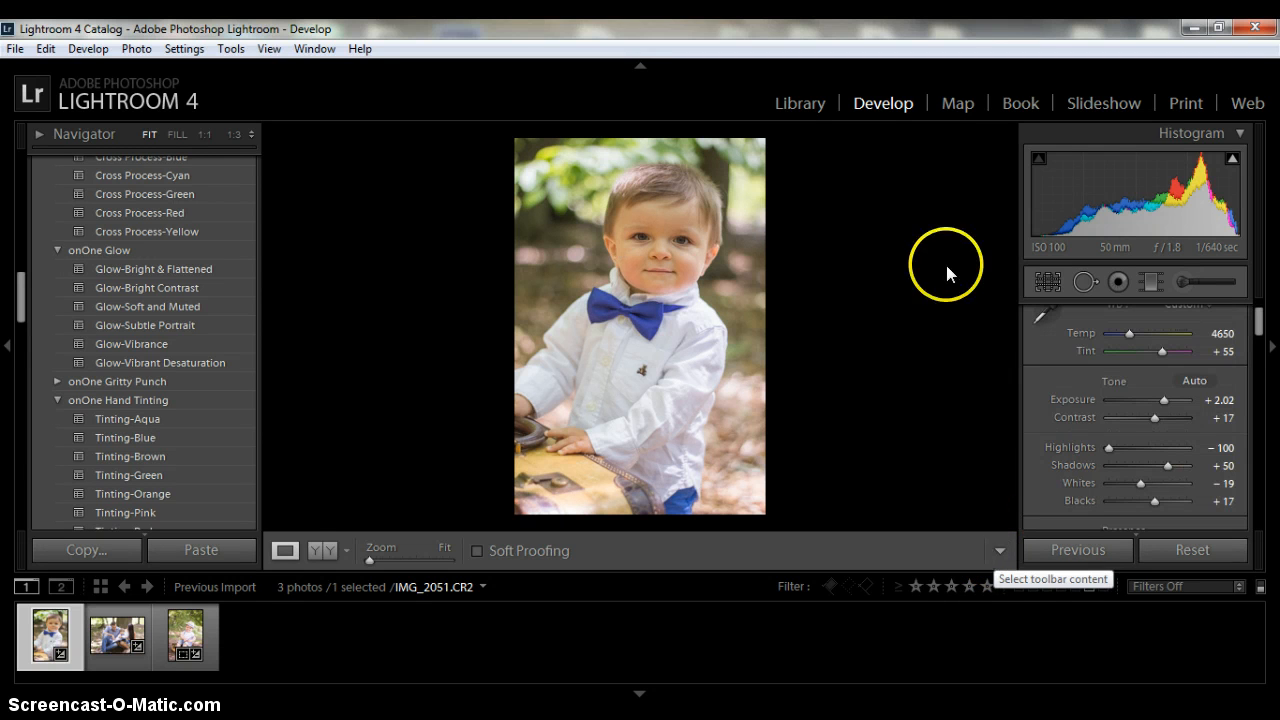
mouse_move(950, 272)
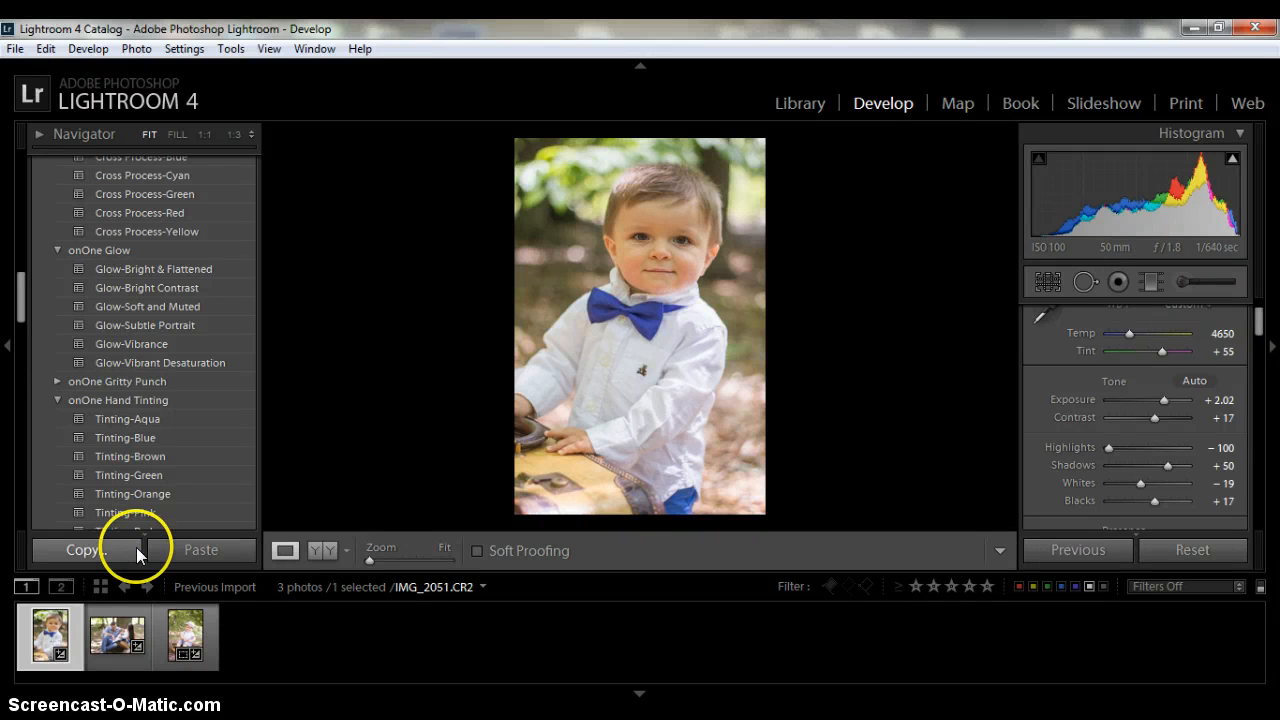
- Select the family-in-the-woods photo and reset all its Develop settings to defaults
left_click(120, 652)
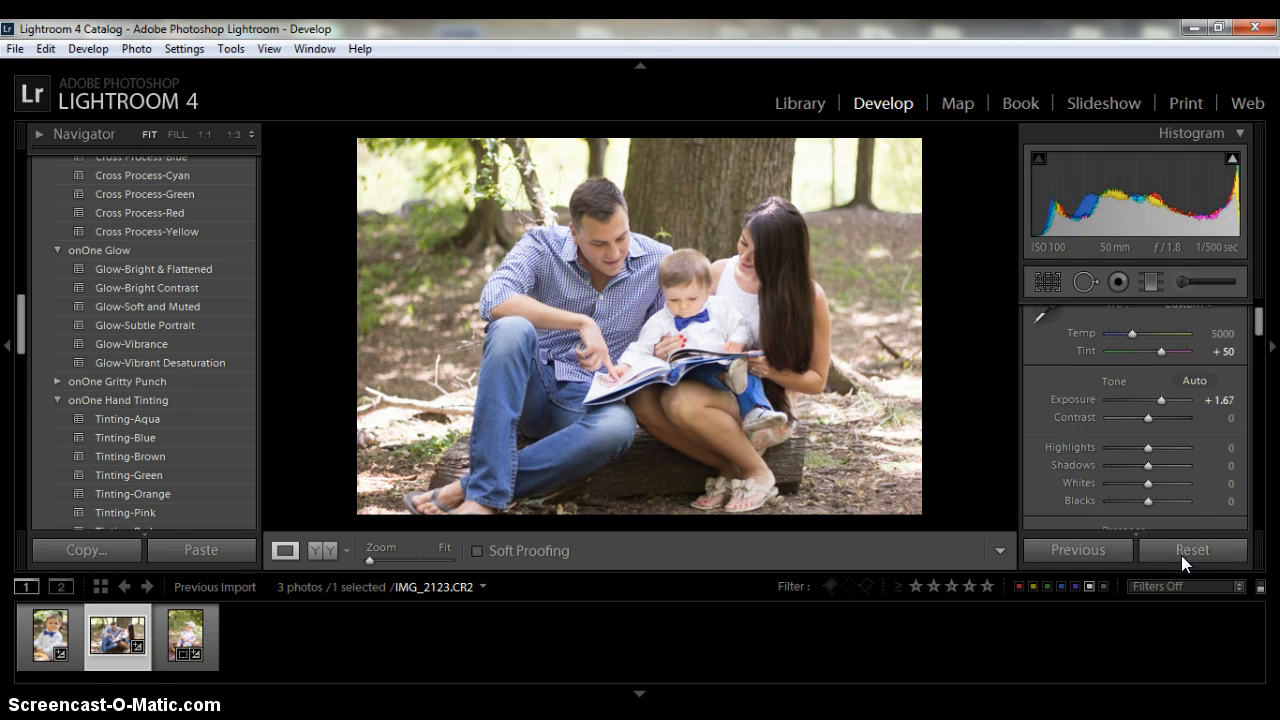
left_click(1192, 550)
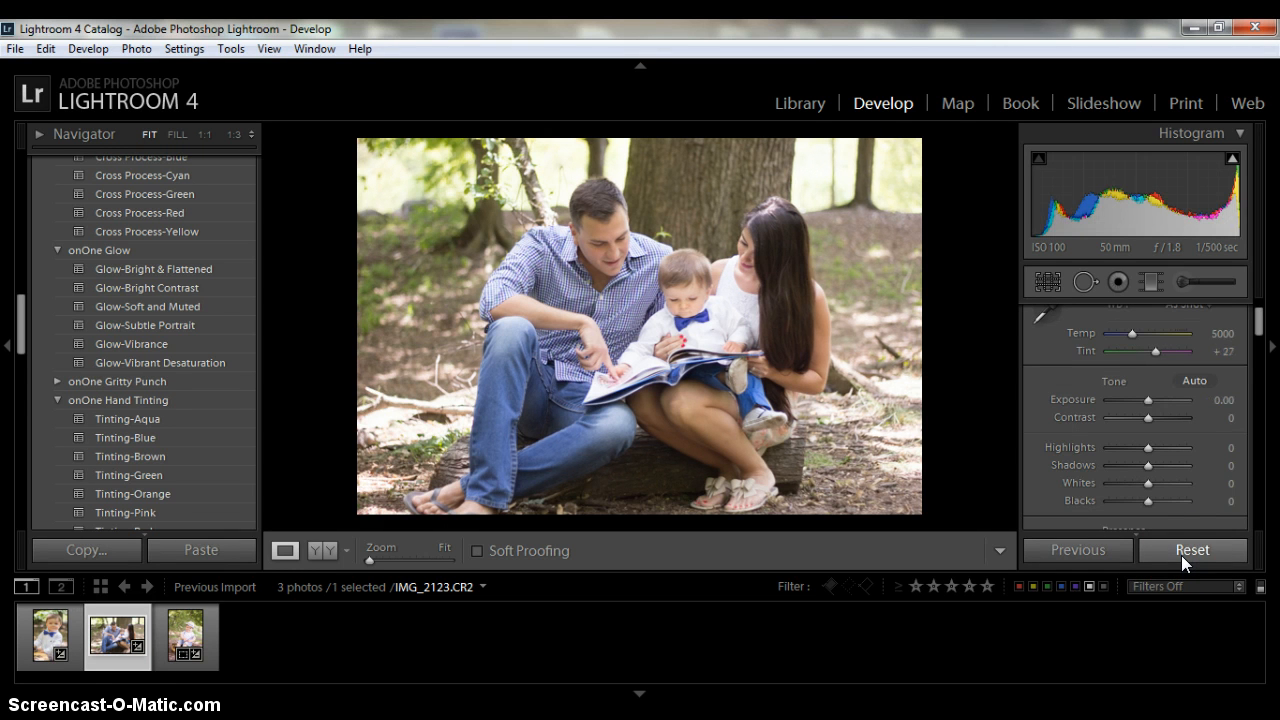
left_click(1192, 550)
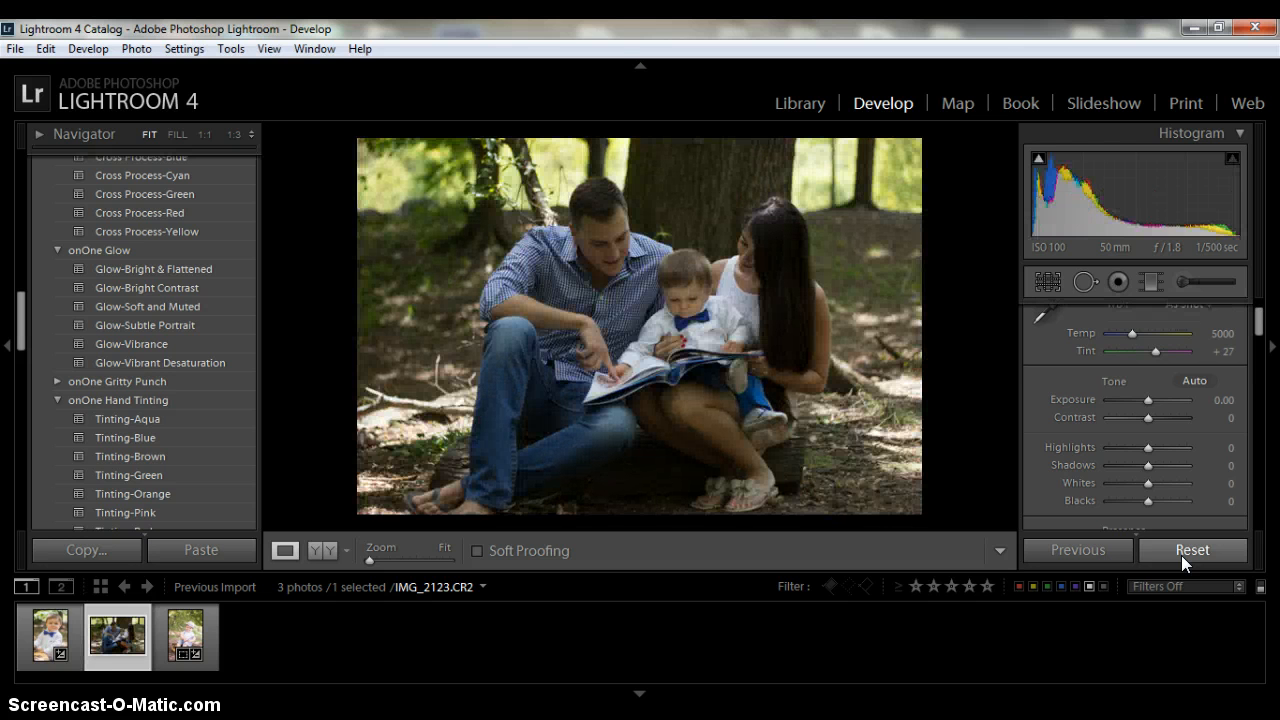
left_click(1192, 550)
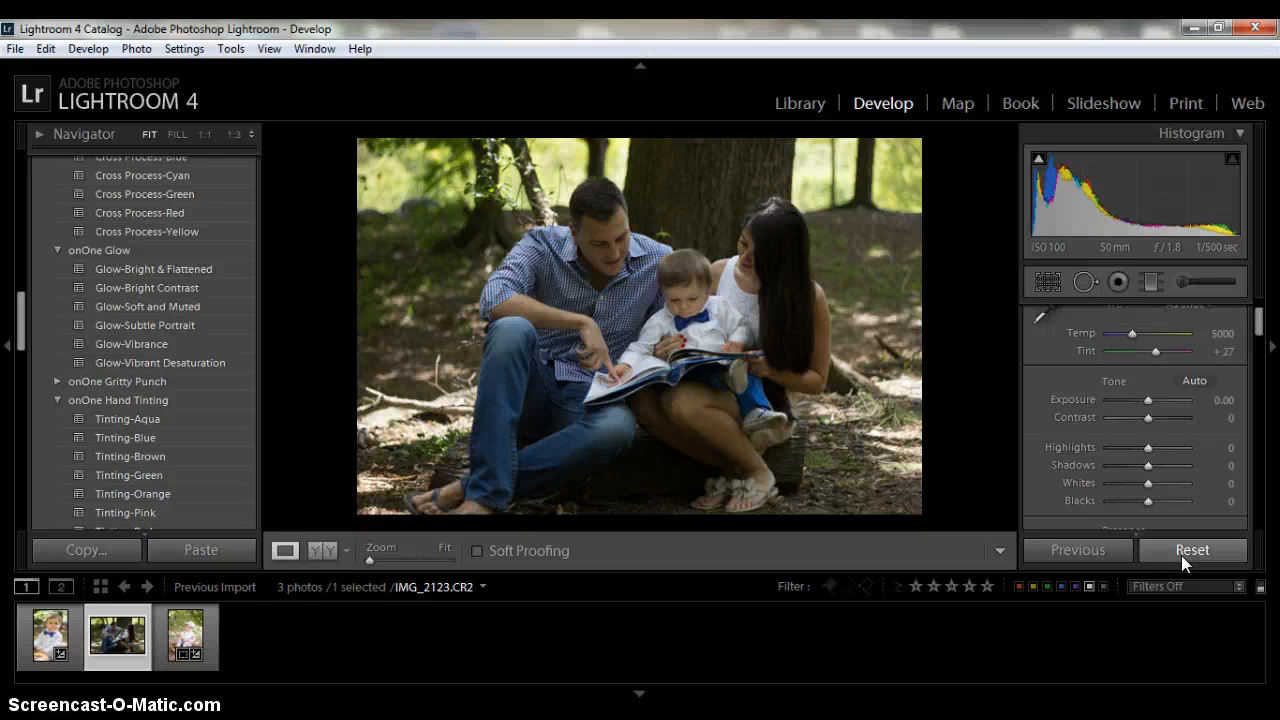
left_click(1192, 550)
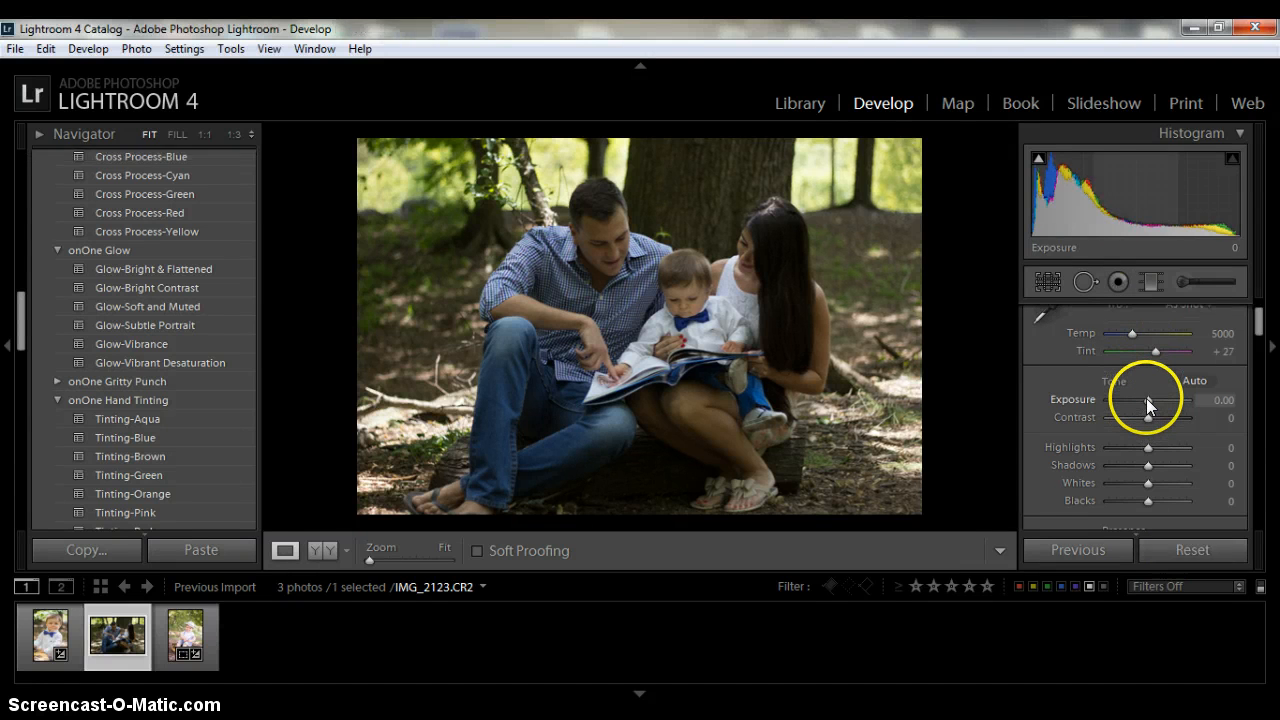
- Raise the family photo's exposure past +2, then back it off to +1.79
left_click_drag(1148, 400, 1156, 400)
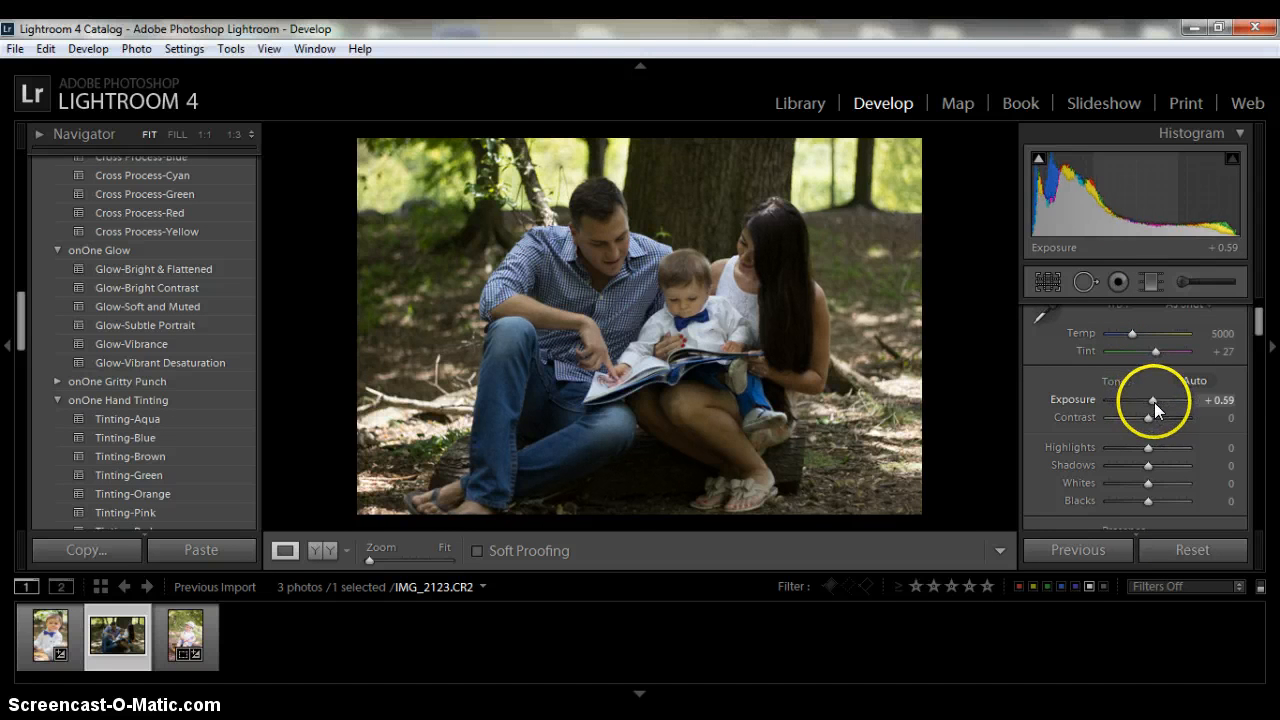
left_click_drag(1150, 400, 1162, 400)
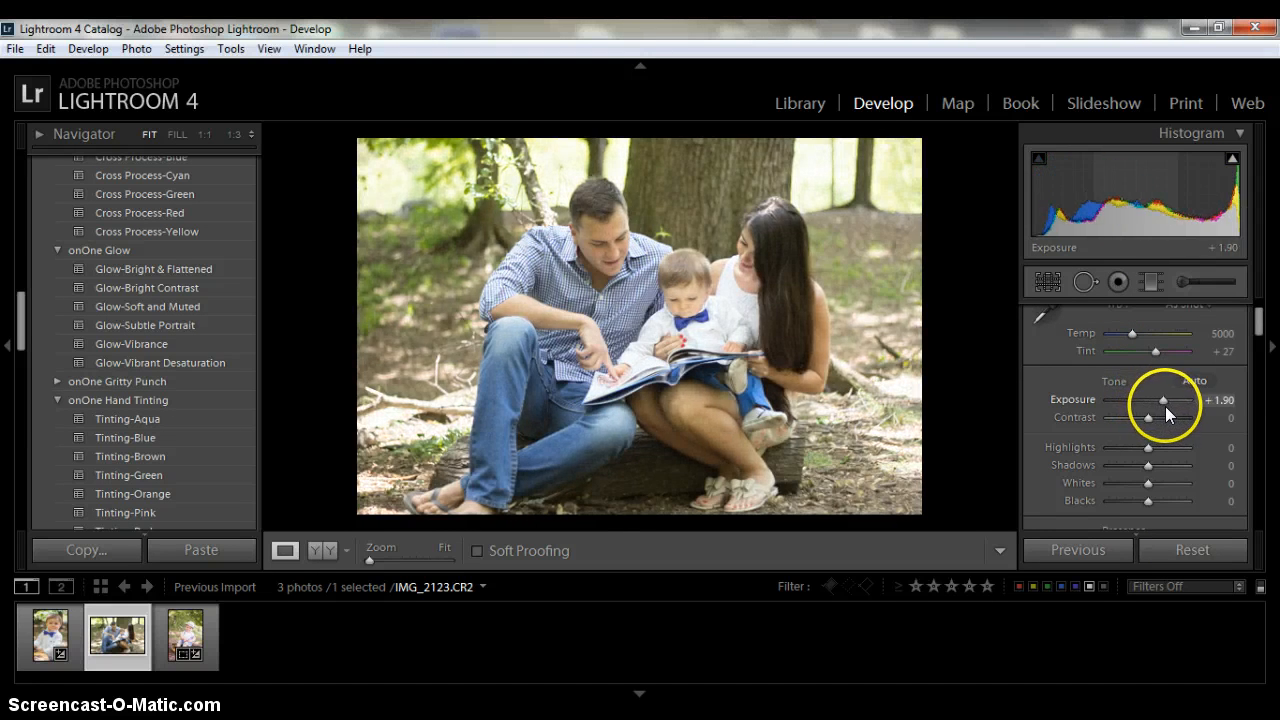
left_click_drag(1164, 400, 1168, 400)
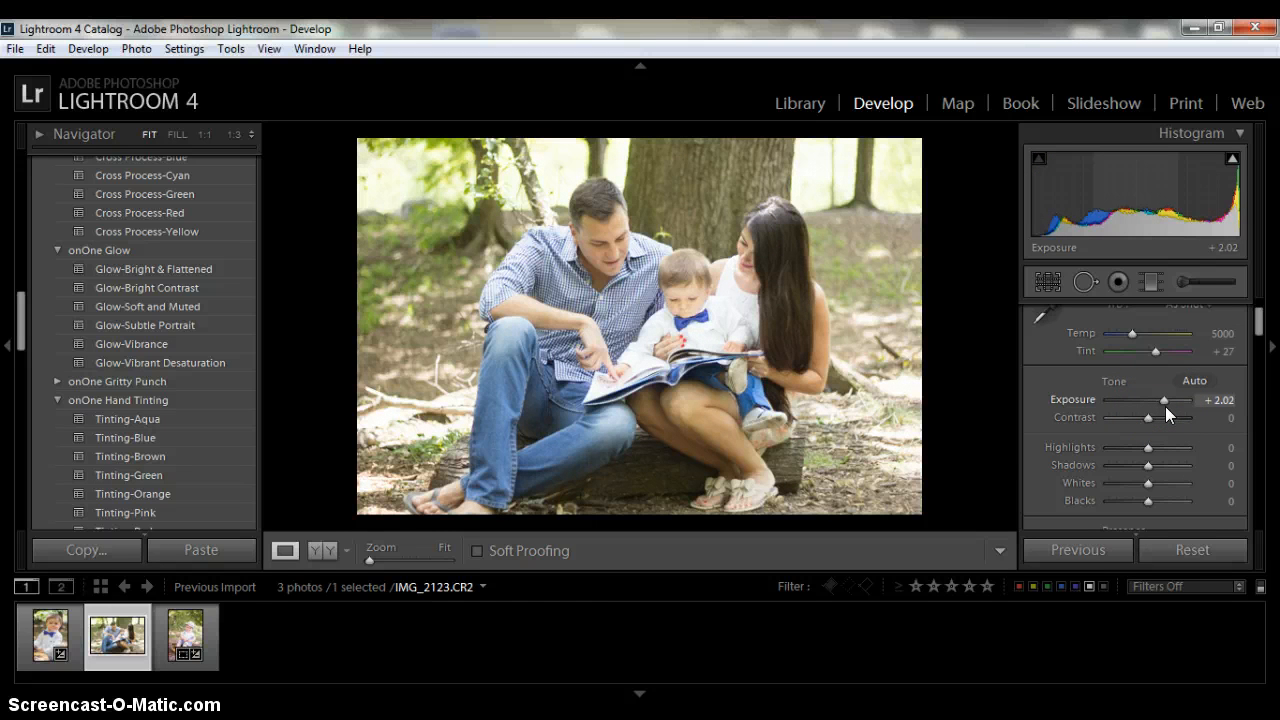
left_click_drag(1164, 400, 1160, 400)
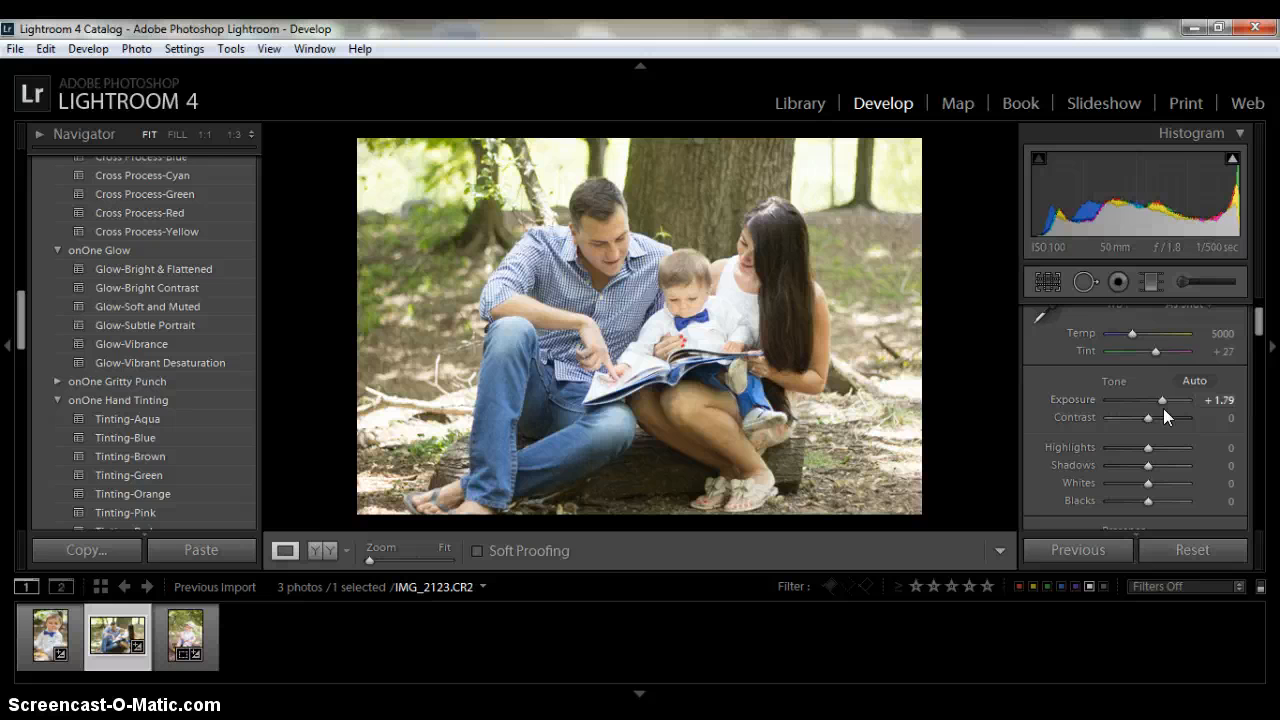
- Sample a neutral area with the White Balance Selector, giving about 5450 and +20 tint
left_click(1048, 282)
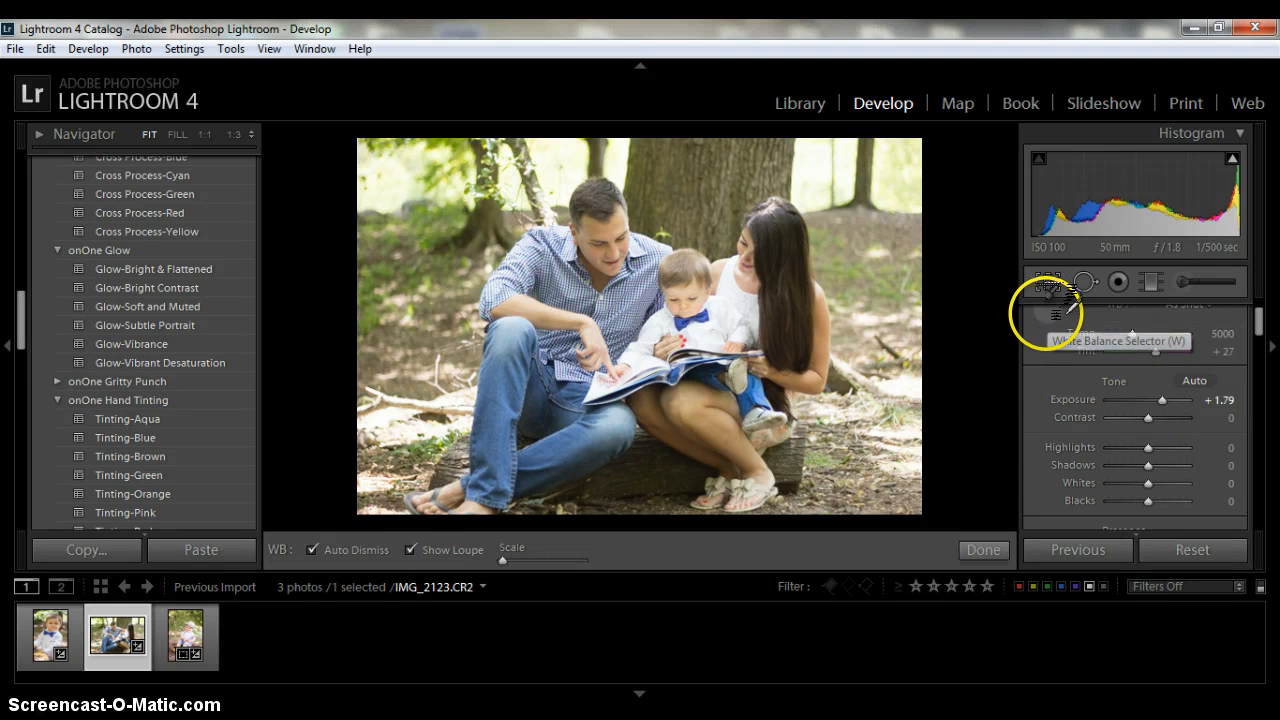
left_click(1048, 280)
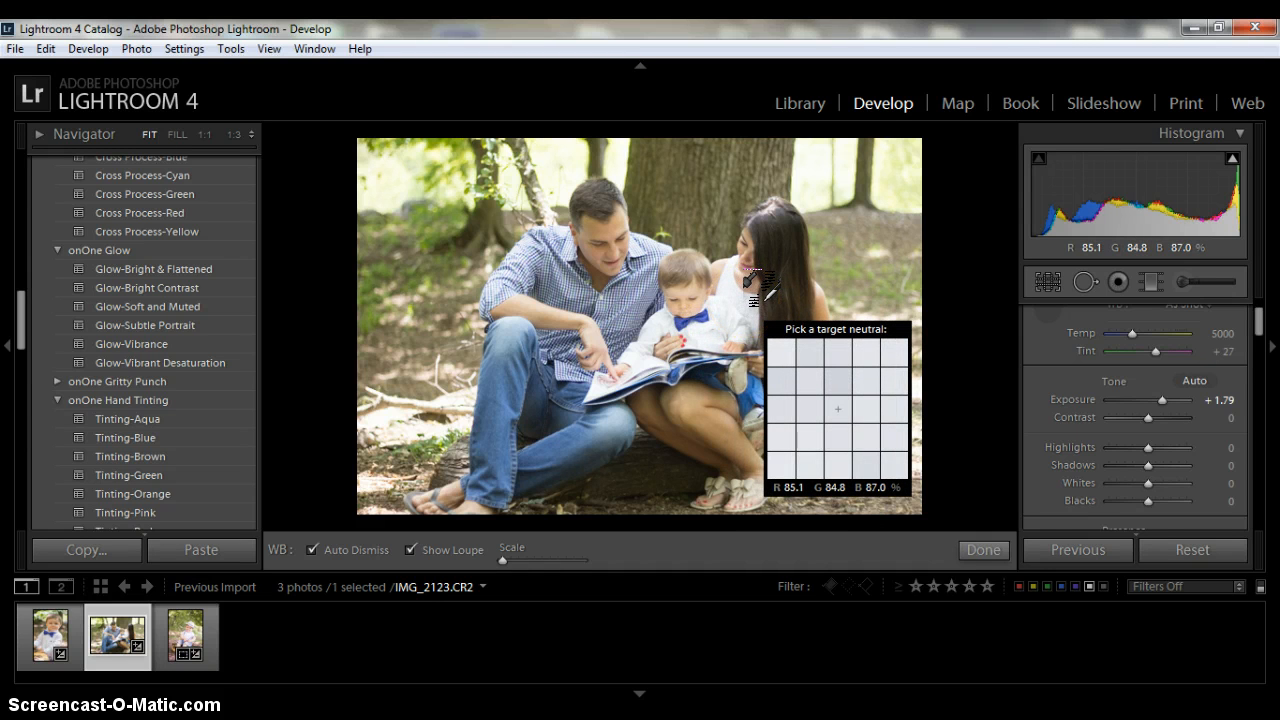
left_click(984, 550)
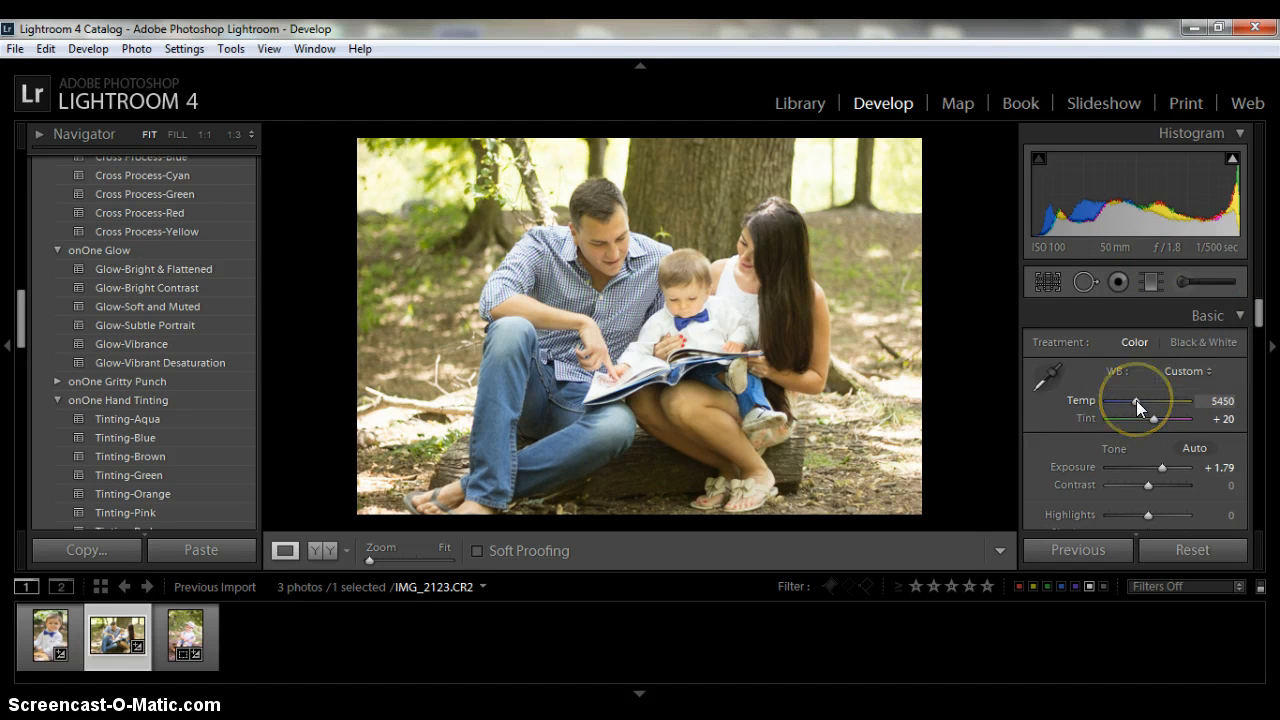
- Cool temperature to 5000 and shift tint toward magenta at +57
left_click_drag(1136, 400, 1124, 400)
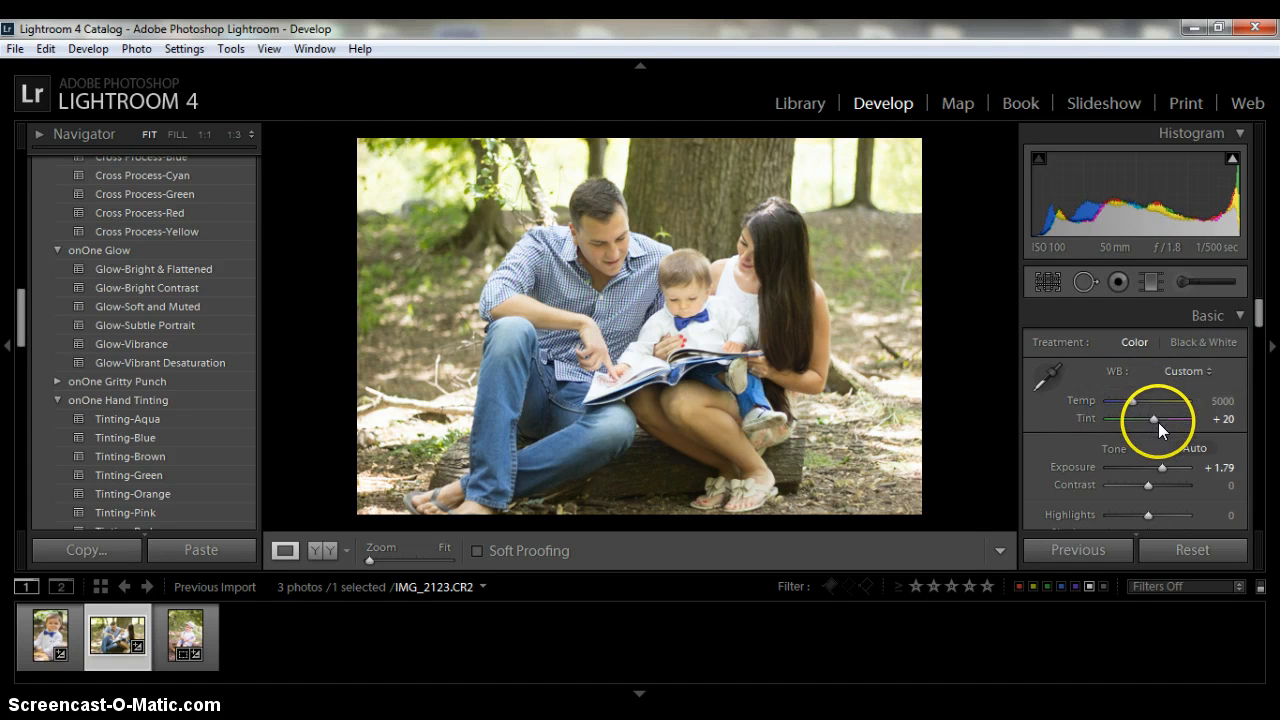
left_click_drag(1152, 418, 1164, 418)
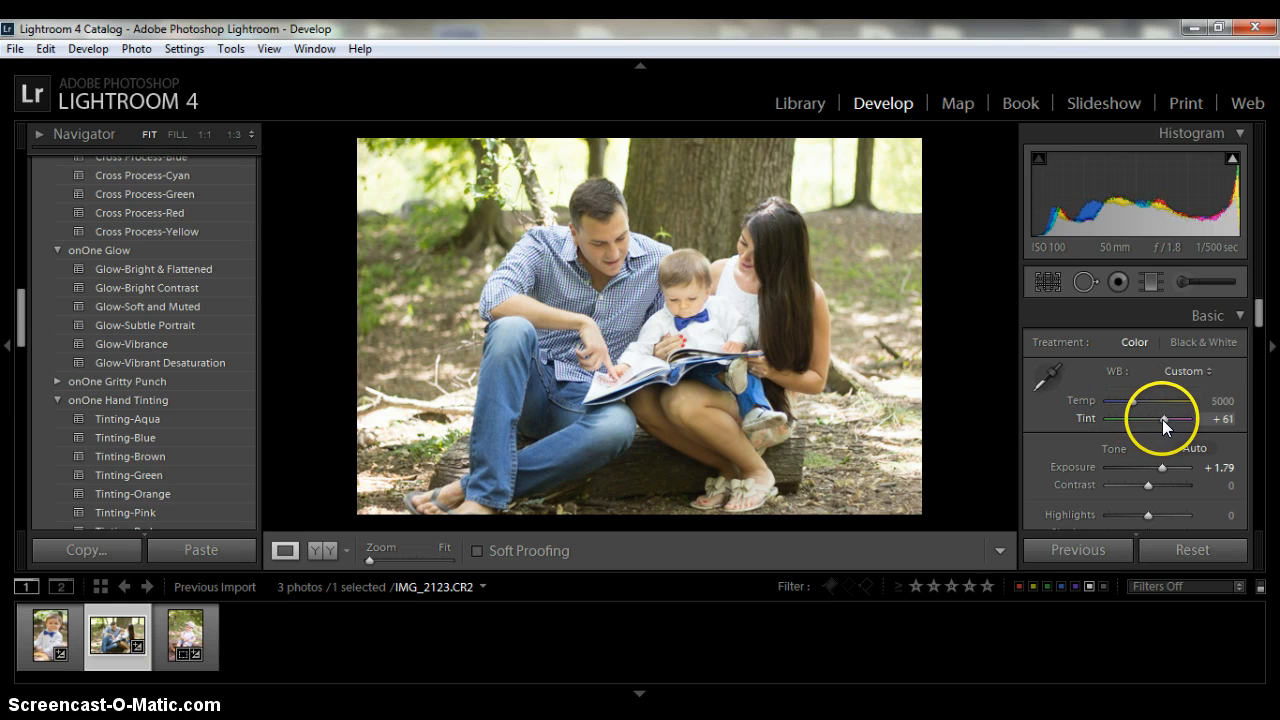
left_click_drag(1164, 420, 1162, 420)
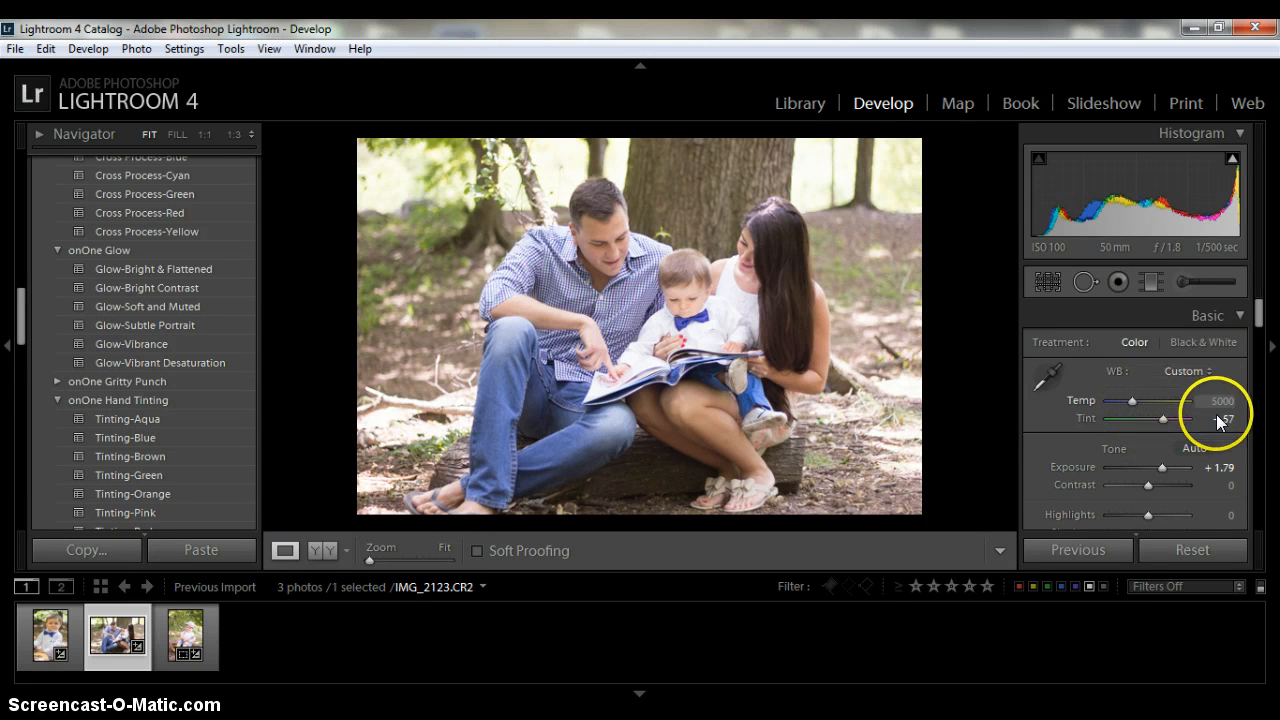
mouse_move(1260, 456)
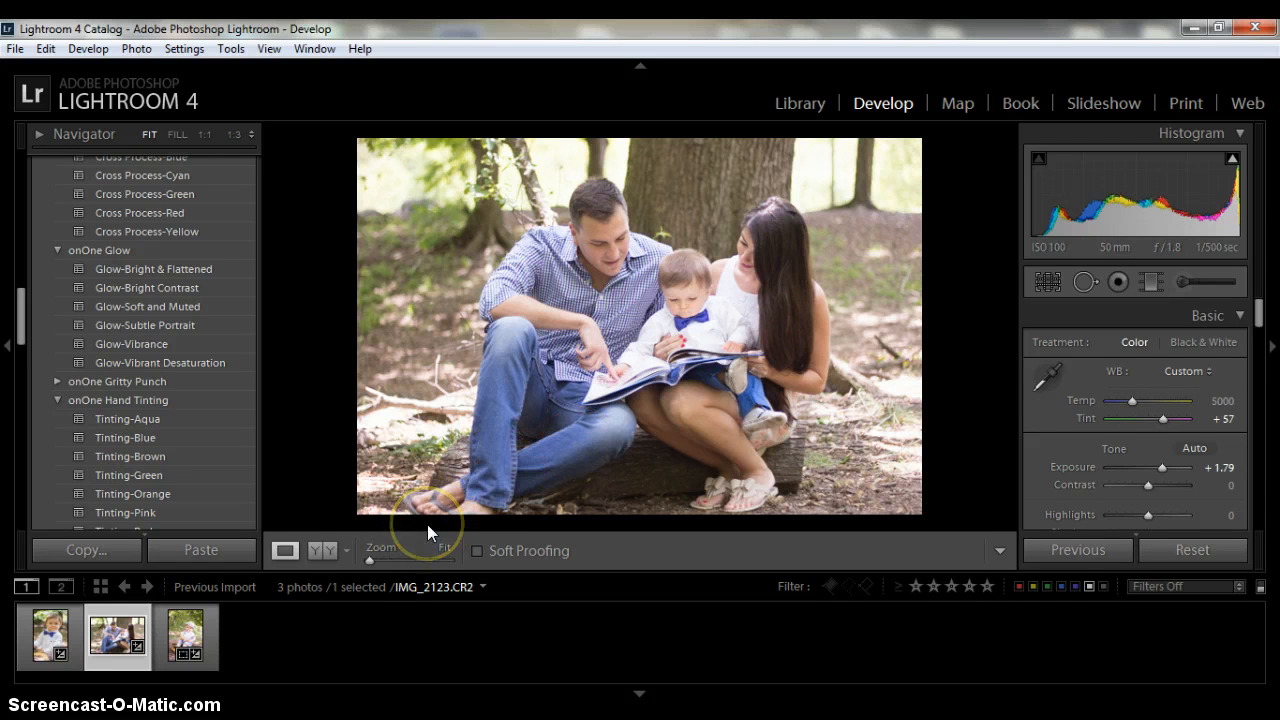
mouse_move(428, 510)
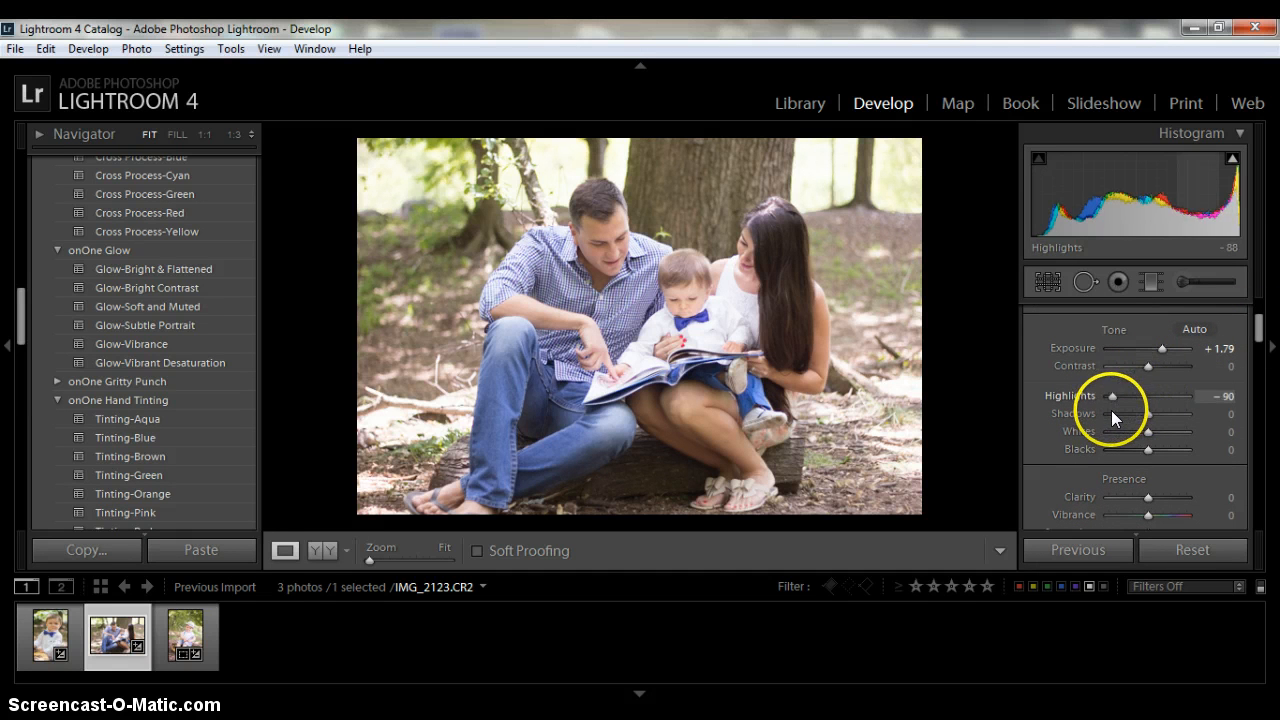
- Set highlights to −62, shadows to +24 and deepen blacks to −21
left_click_drag(1112, 396, 1108, 396)
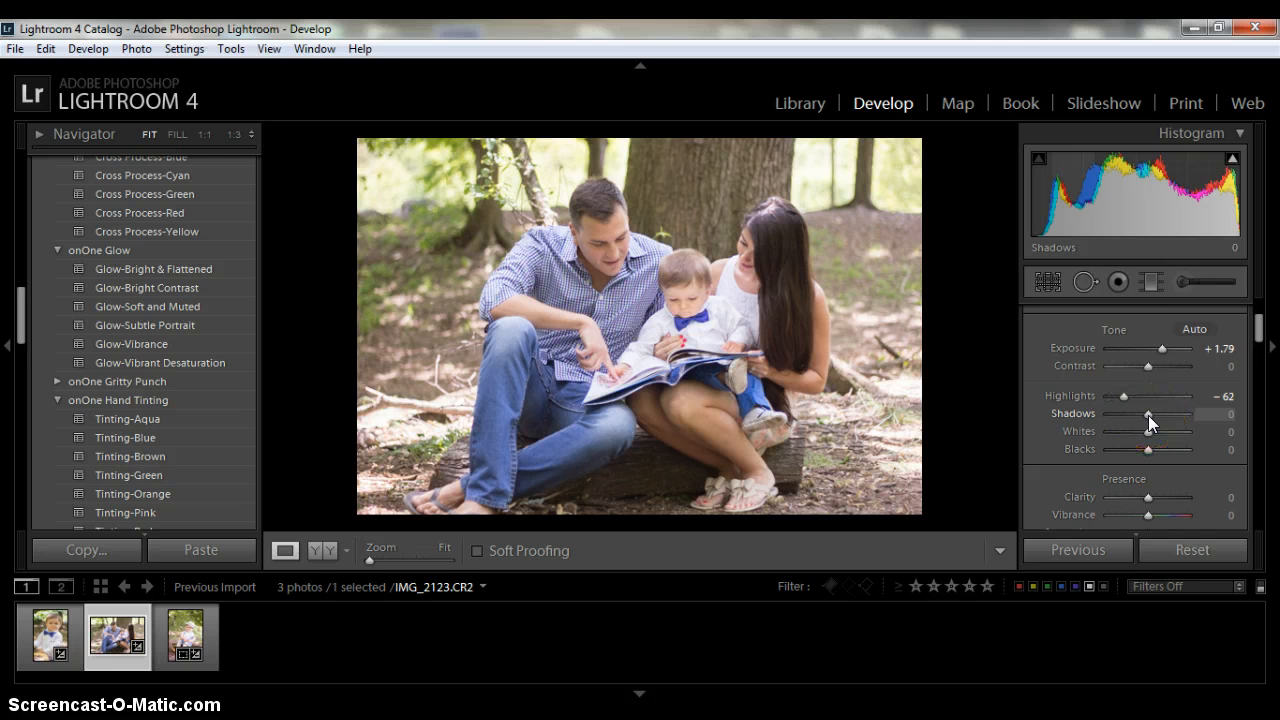
left_click_drag(1148, 414, 1164, 414)
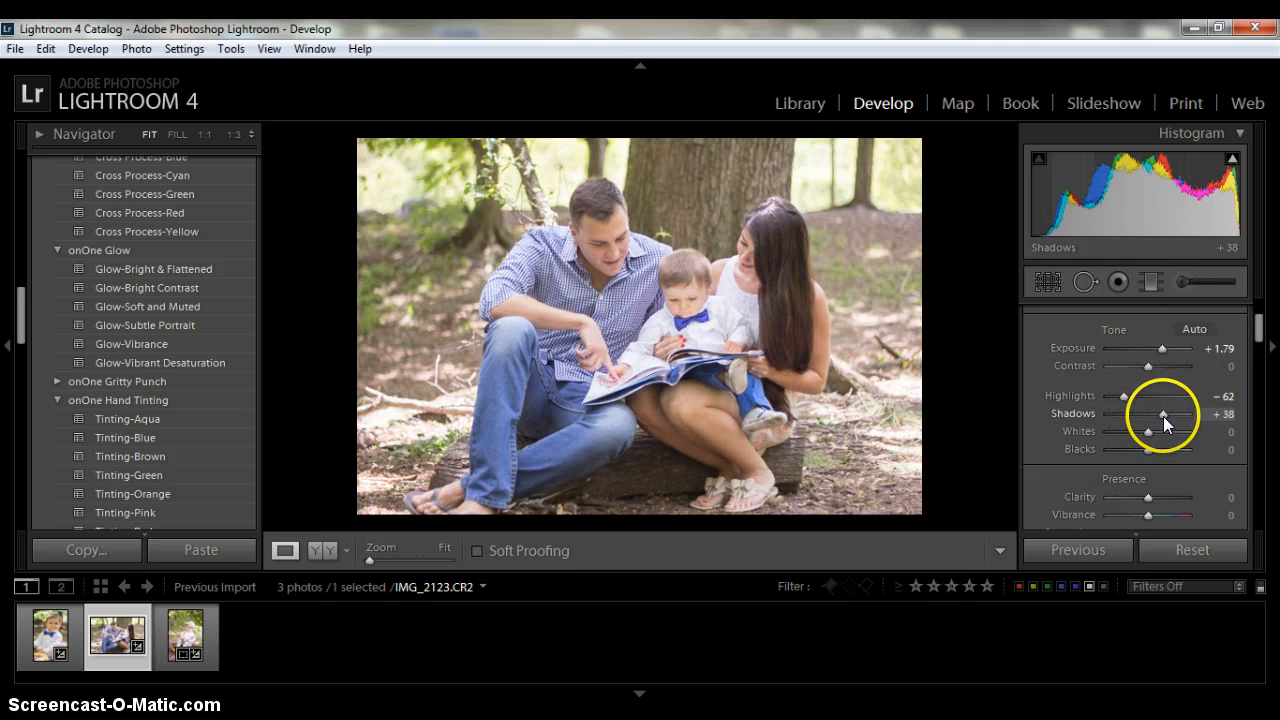
left_click_drag(1162, 414, 1128, 414)
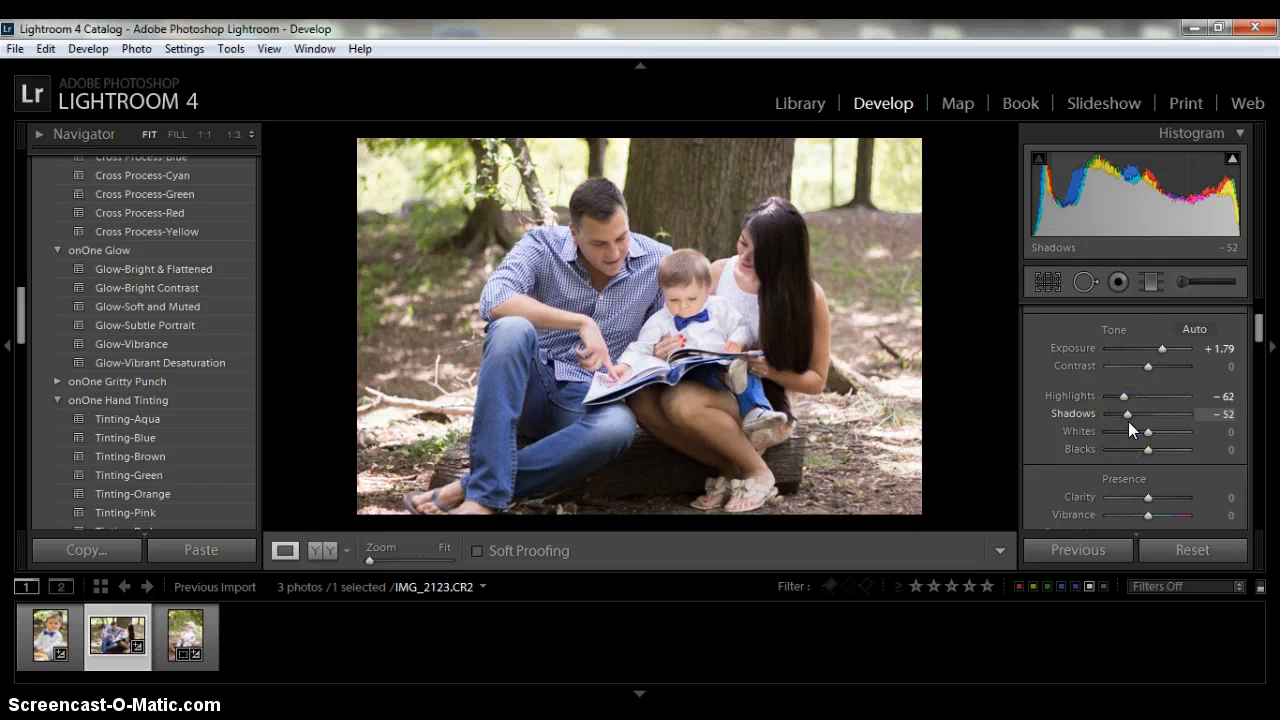
left_click_drag(1128, 412, 1152, 412)
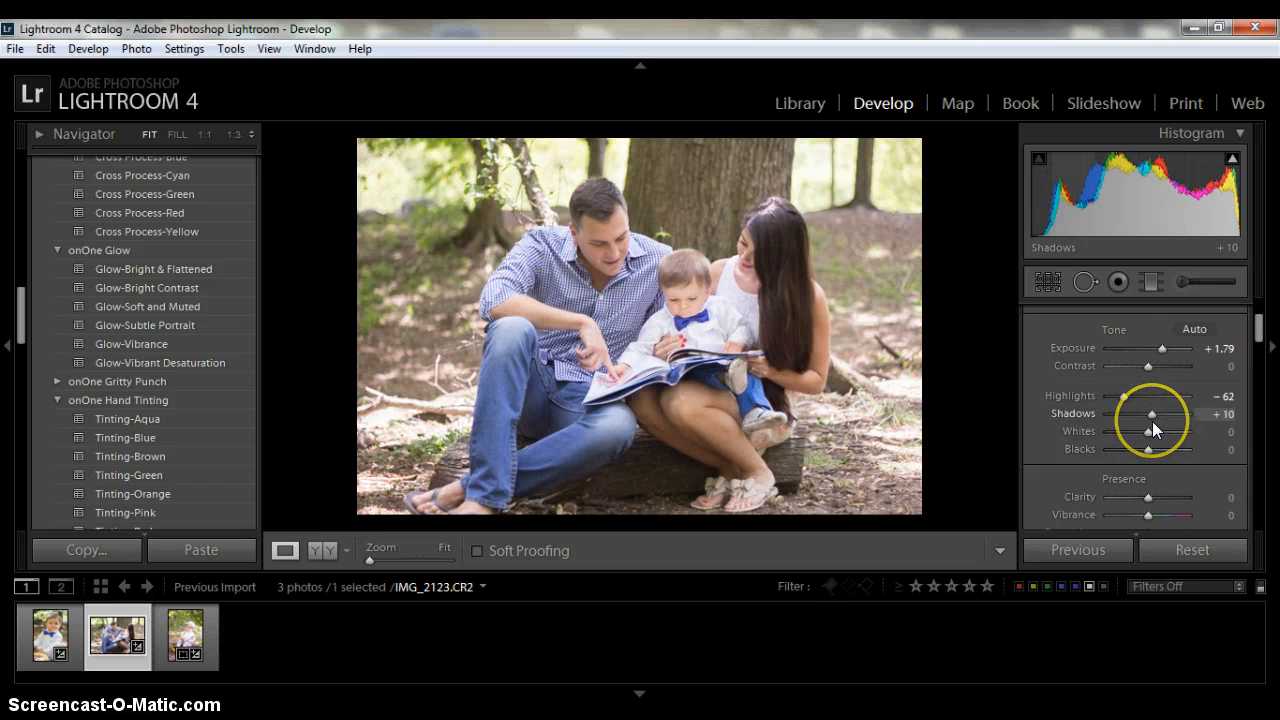
left_click_drag(1152, 414, 1166, 414)
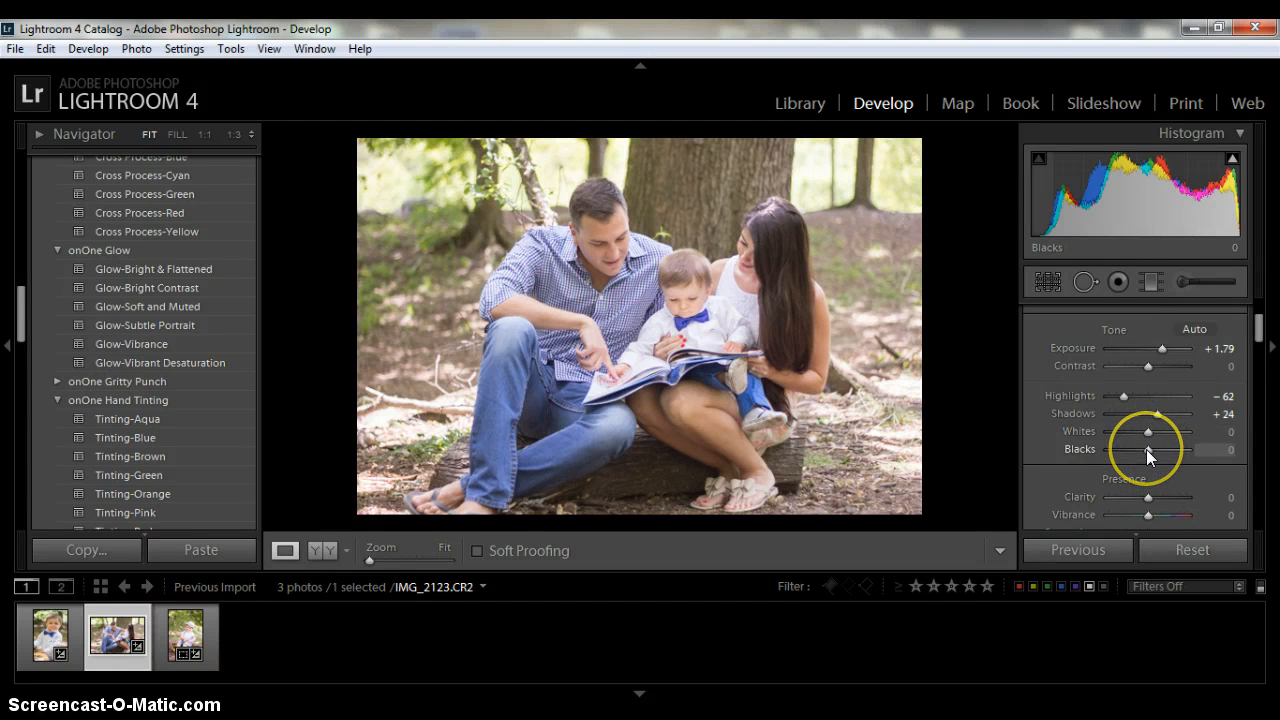
left_click_drag(1148, 448, 1120, 448)
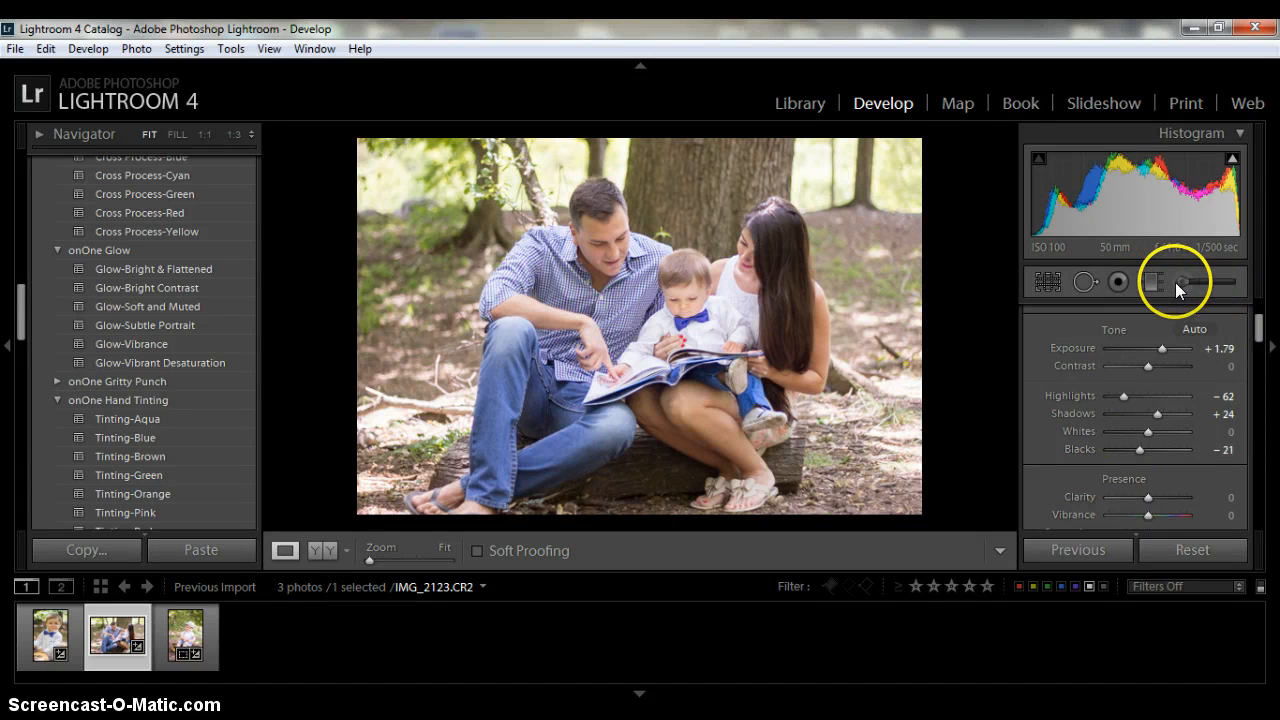
mouse_move(1192, 280)
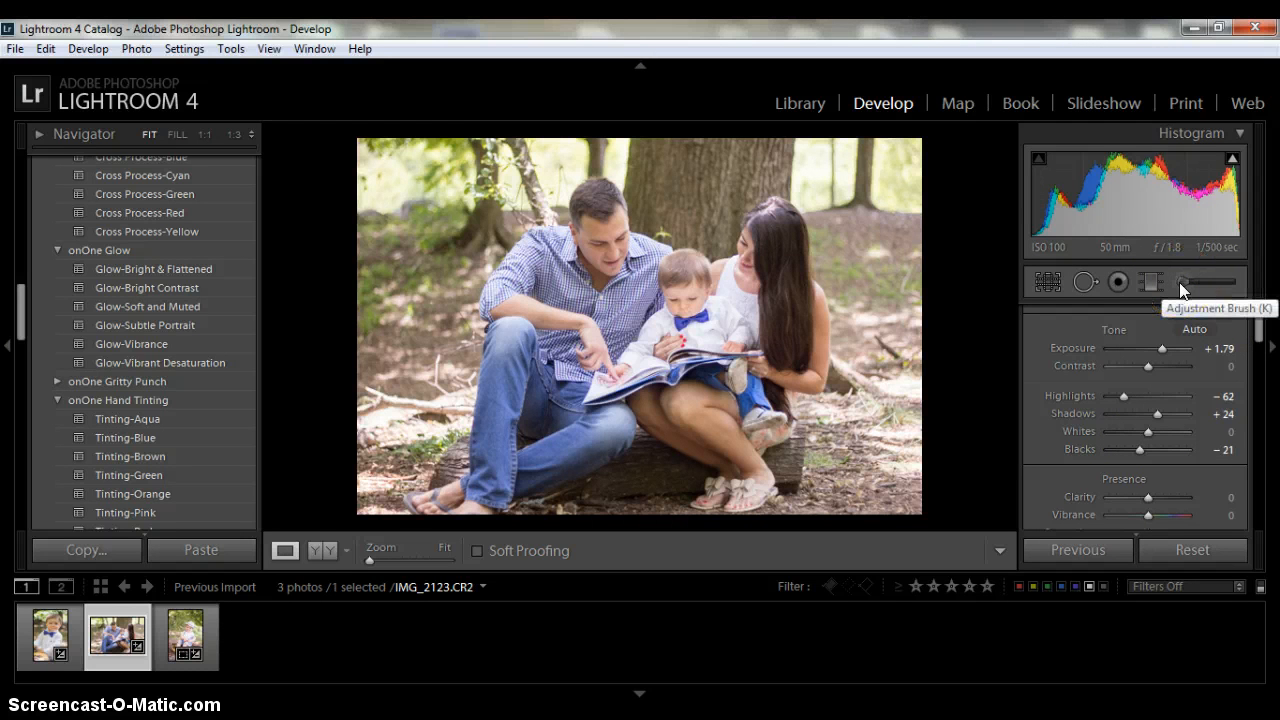